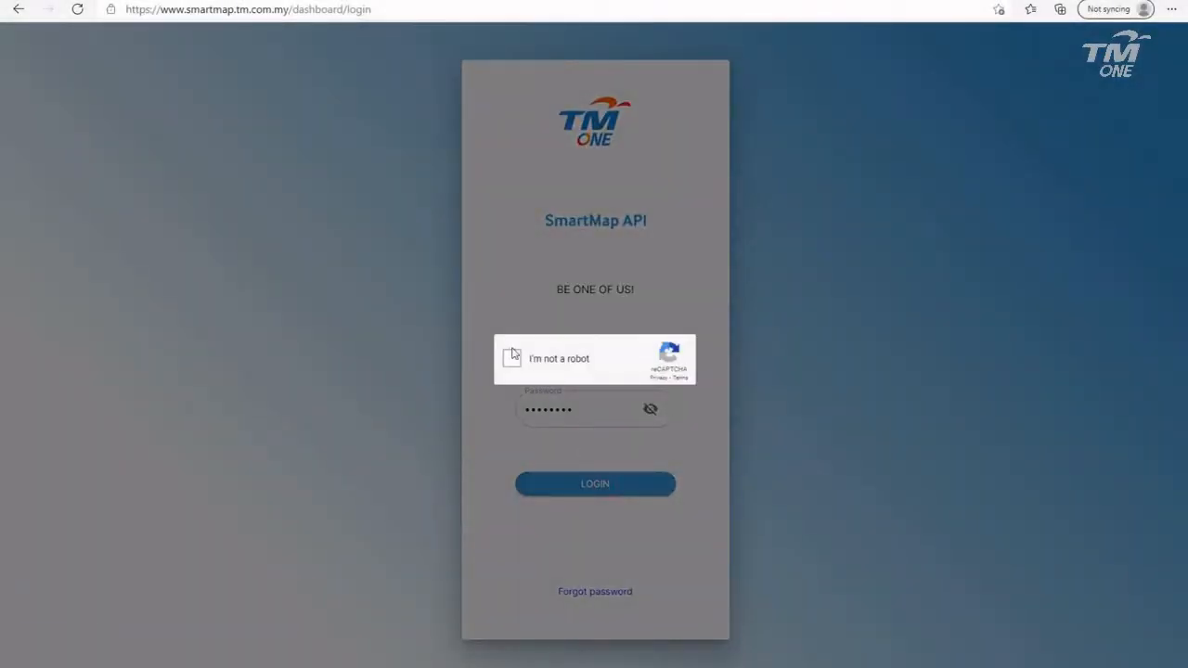
Pass the captcha by selecting the taxi images, then expand Batch Processing
left_click(512, 358)
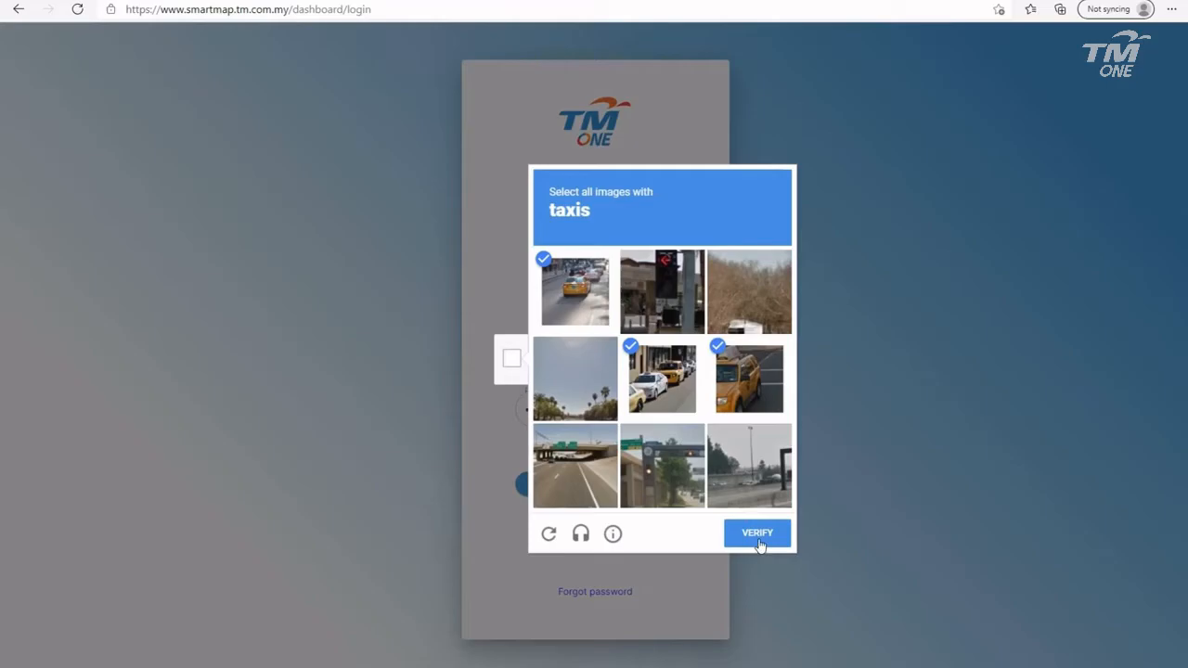
left_click(756, 532)
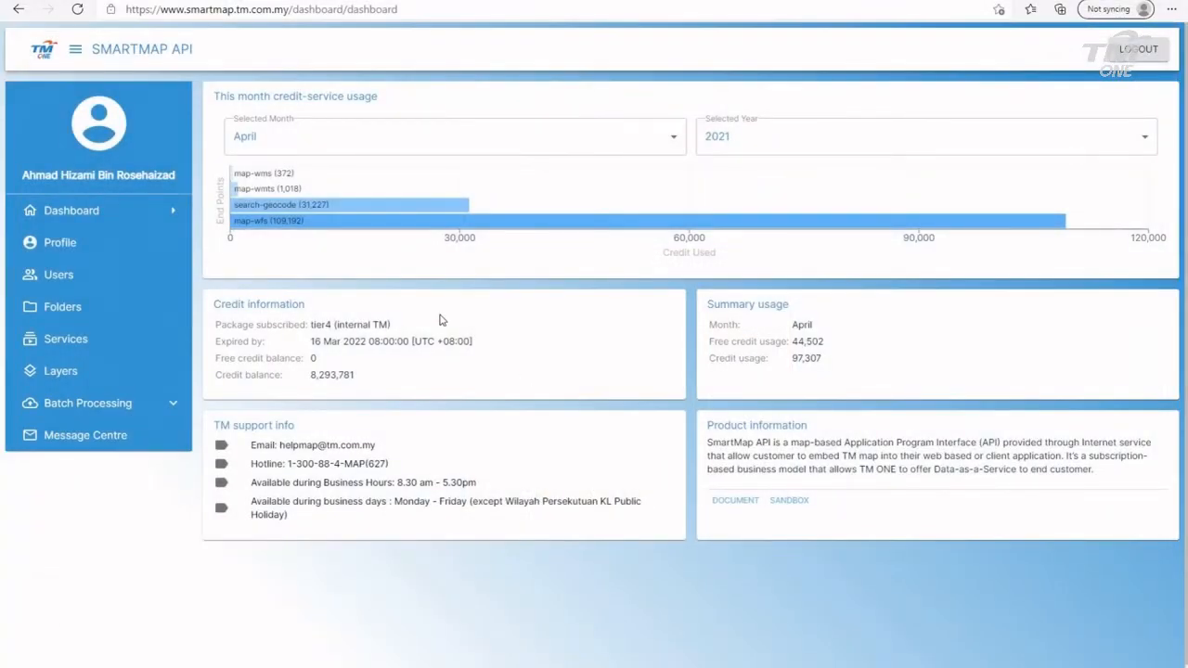
left_click(87, 403)
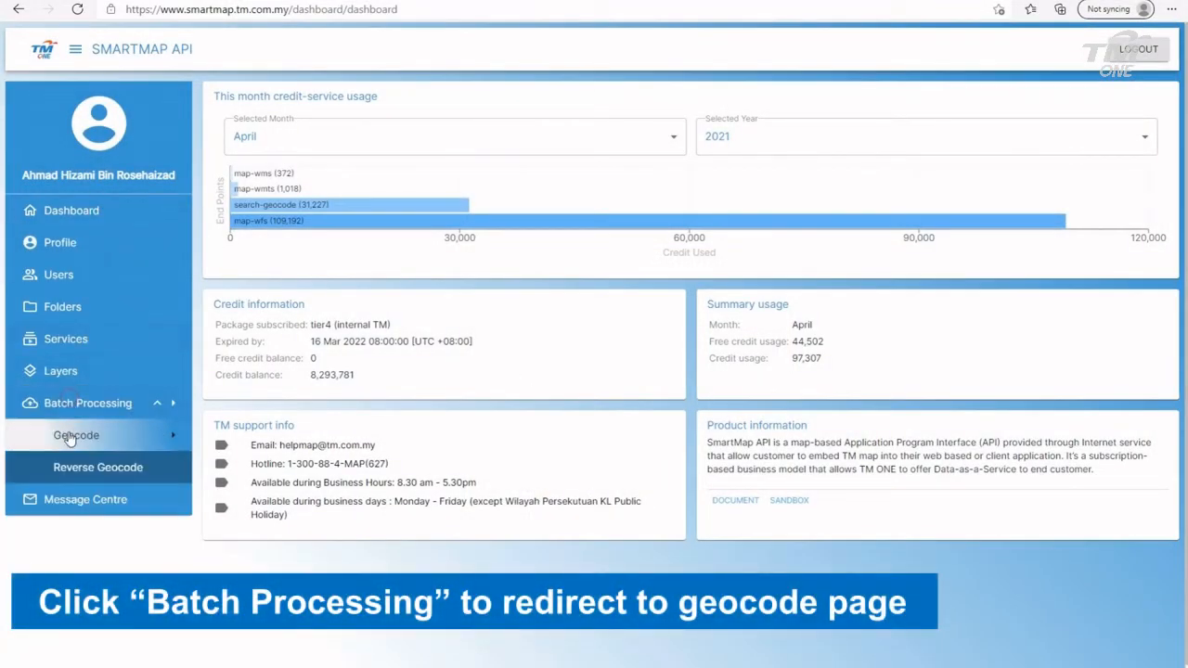
Upload ungeocoded-data.csv on the Batch Geocode page
left_click(76, 435)
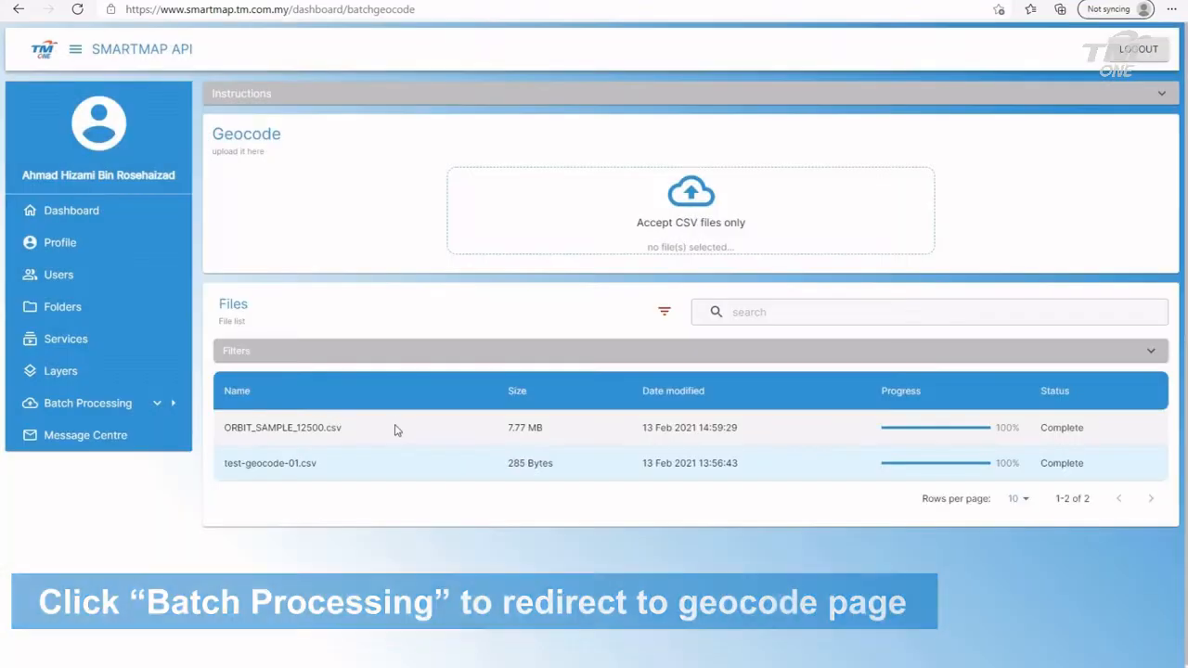
mouse_move(690, 207)
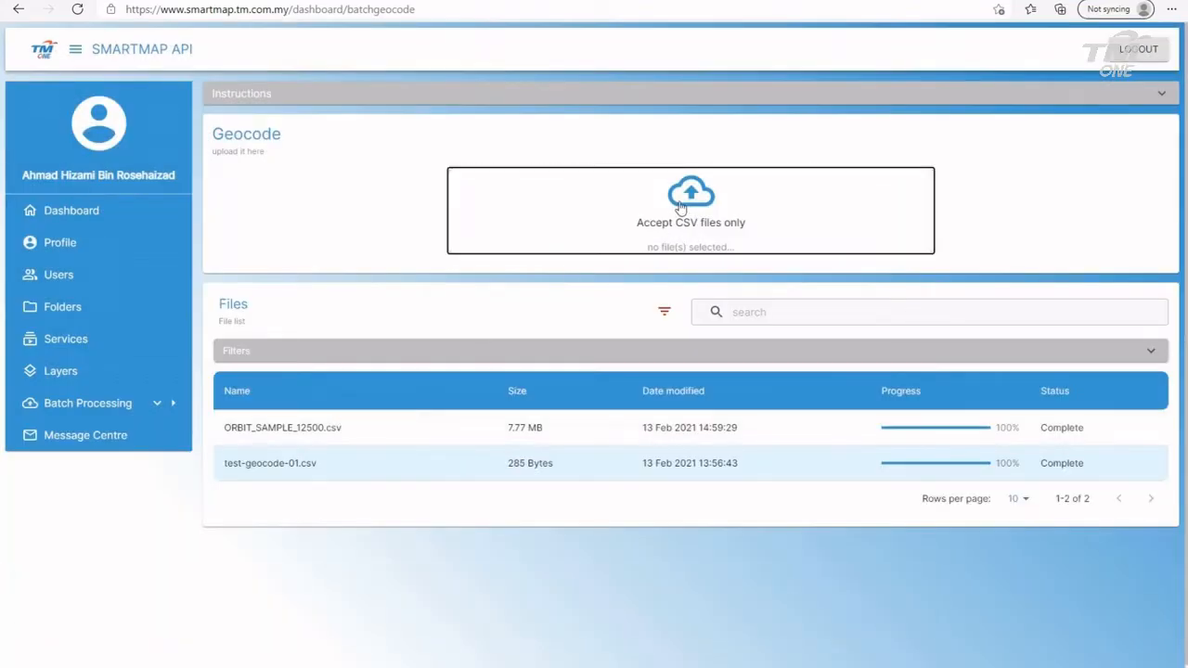
left_click(690, 195)
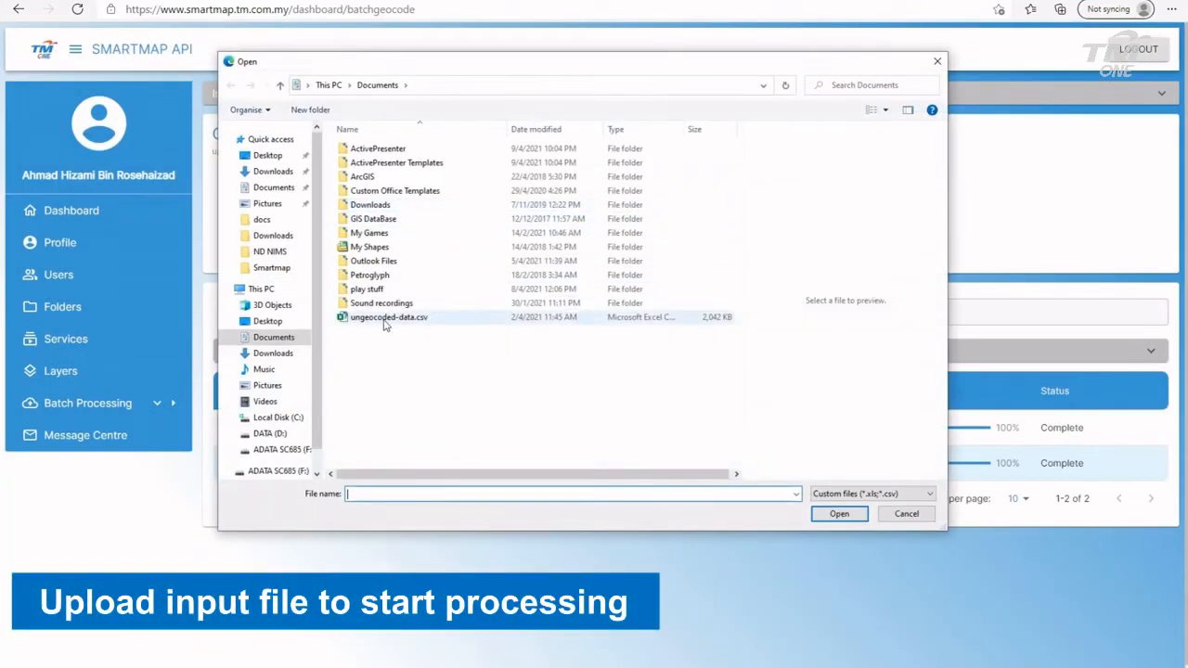
left_click(389, 317)
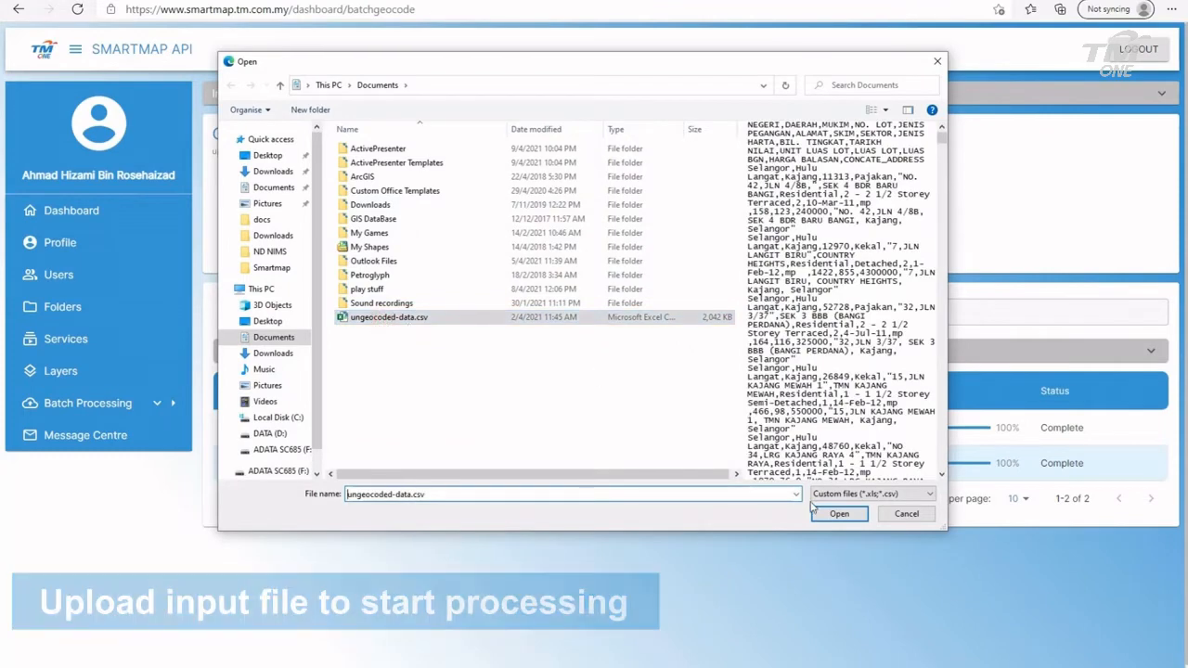
left_click(837, 513)
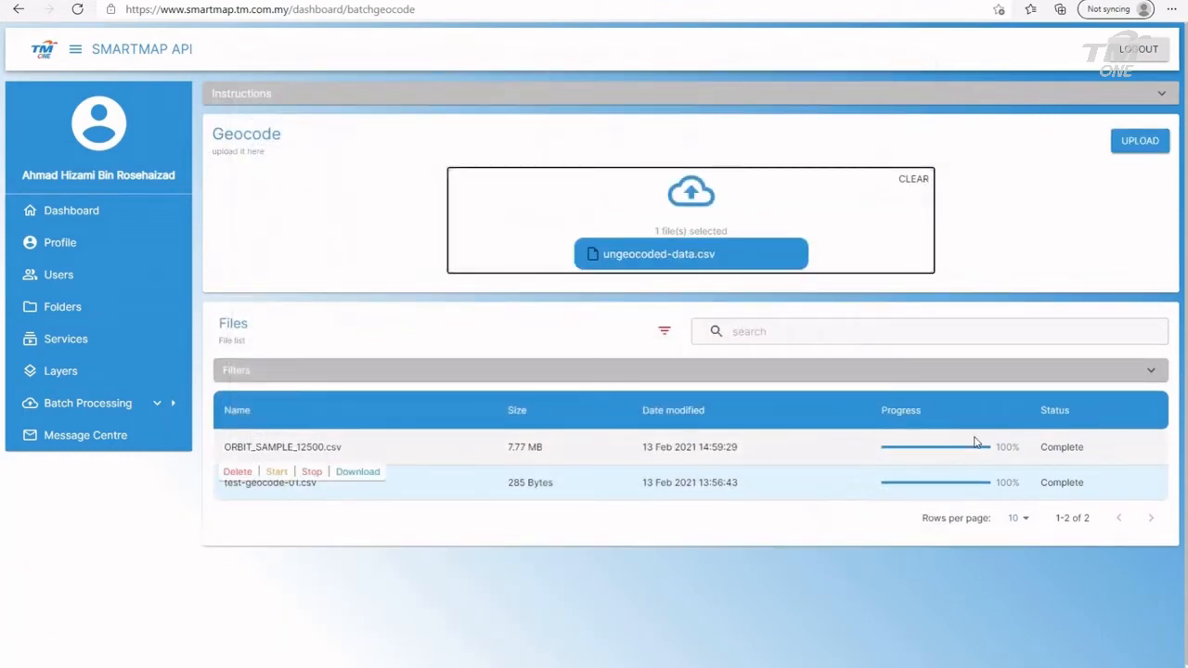
left_click(1139, 140)
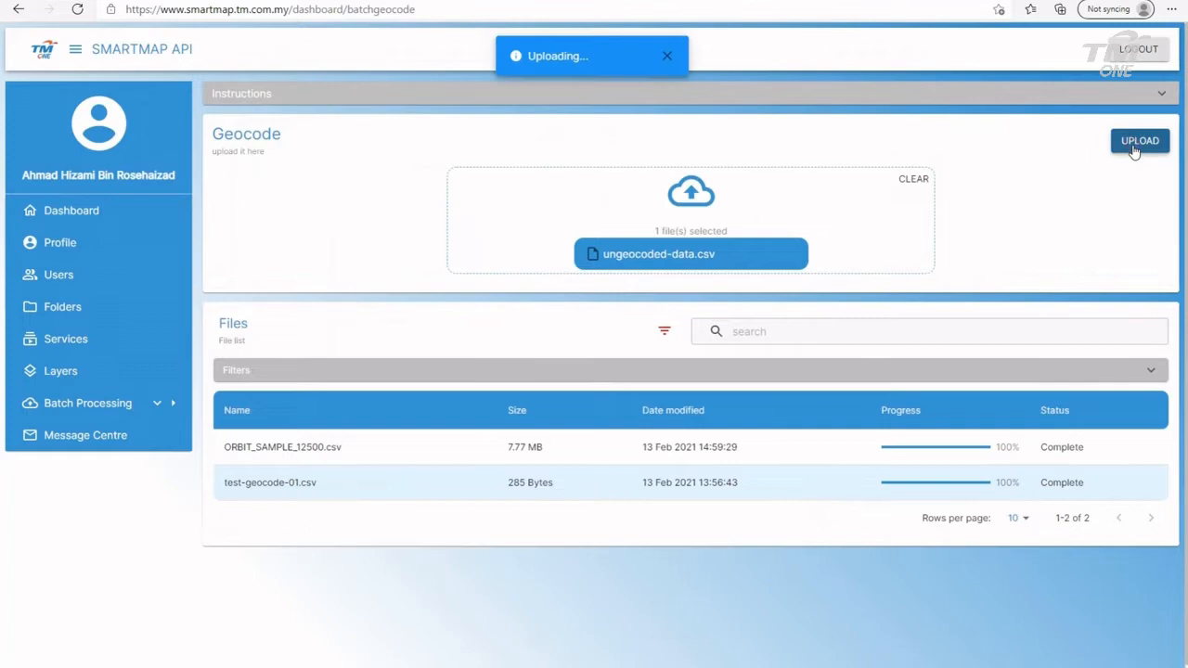
mouse_move(970, 229)
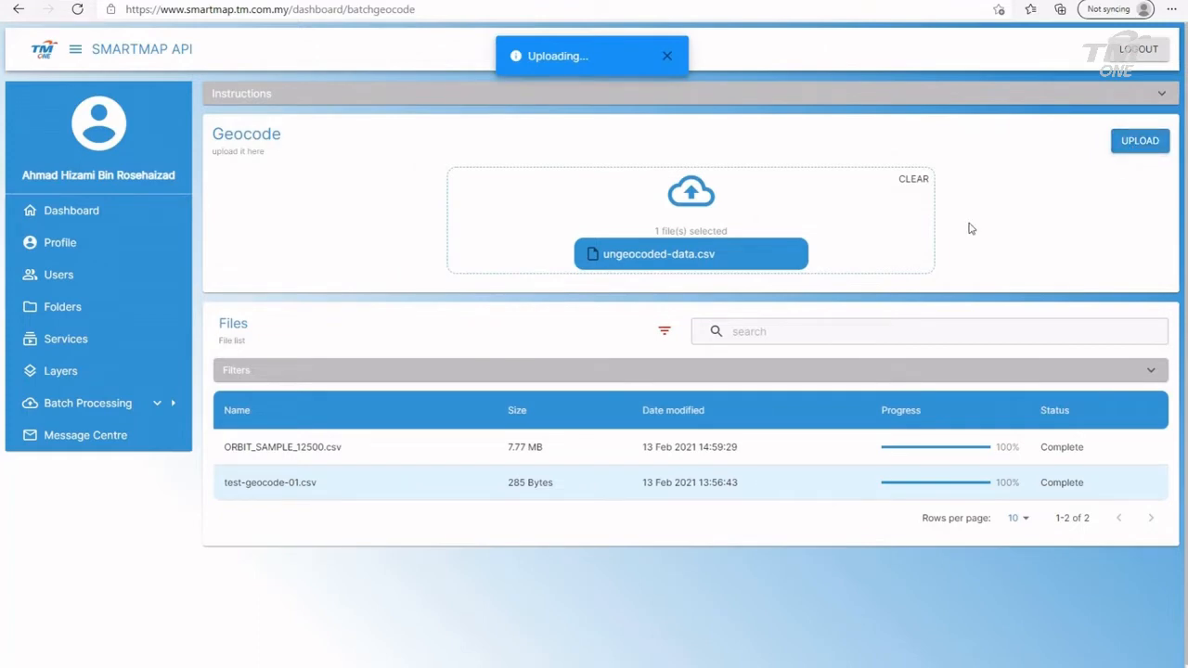
left_click(1140, 140)
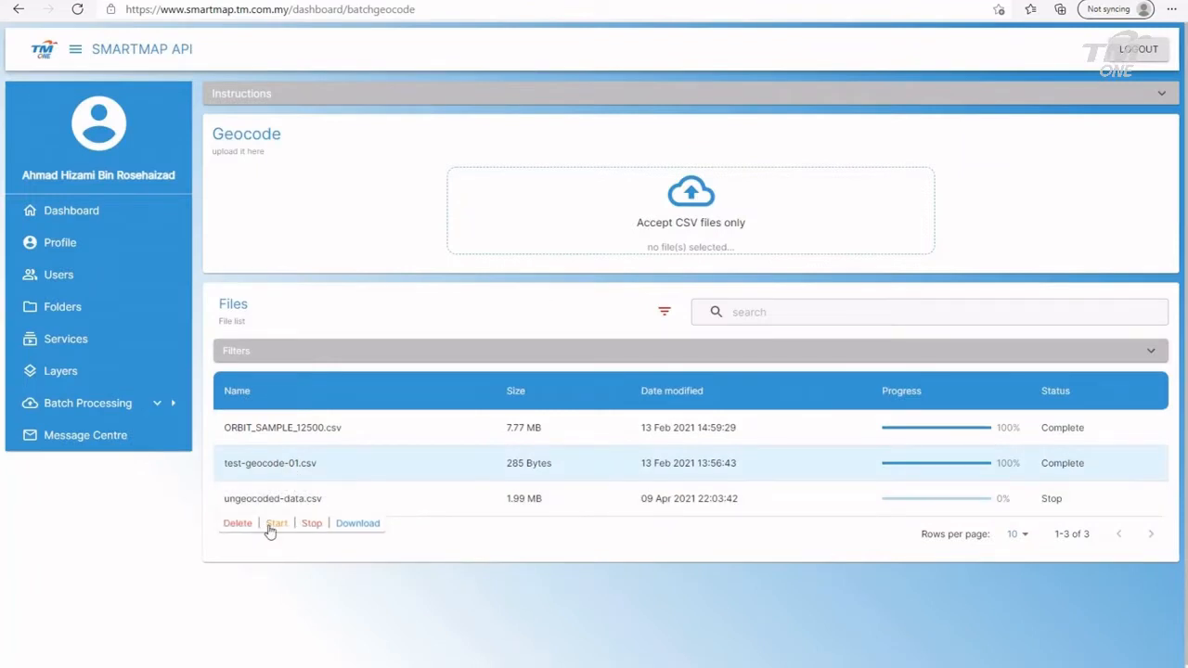
Geocode ungeocoded-data.csv from CONCATE_ADDRESS, outputting latitude, longitude and accuracyLevel
left_click(277, 522)
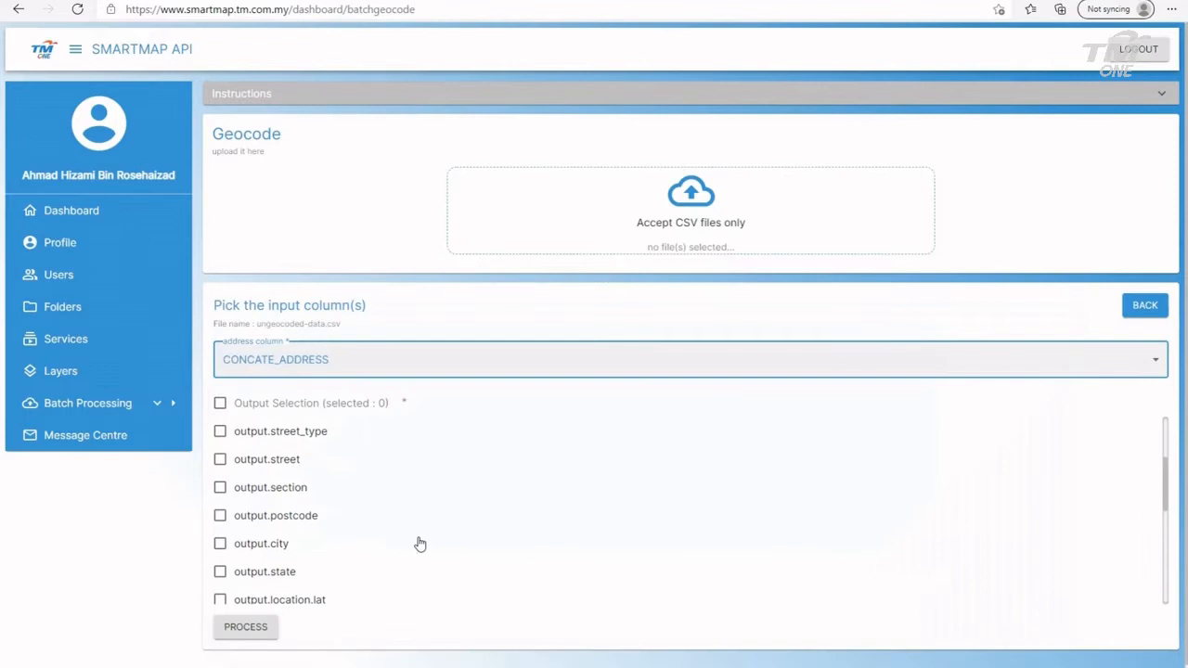
scroll("down", 3)
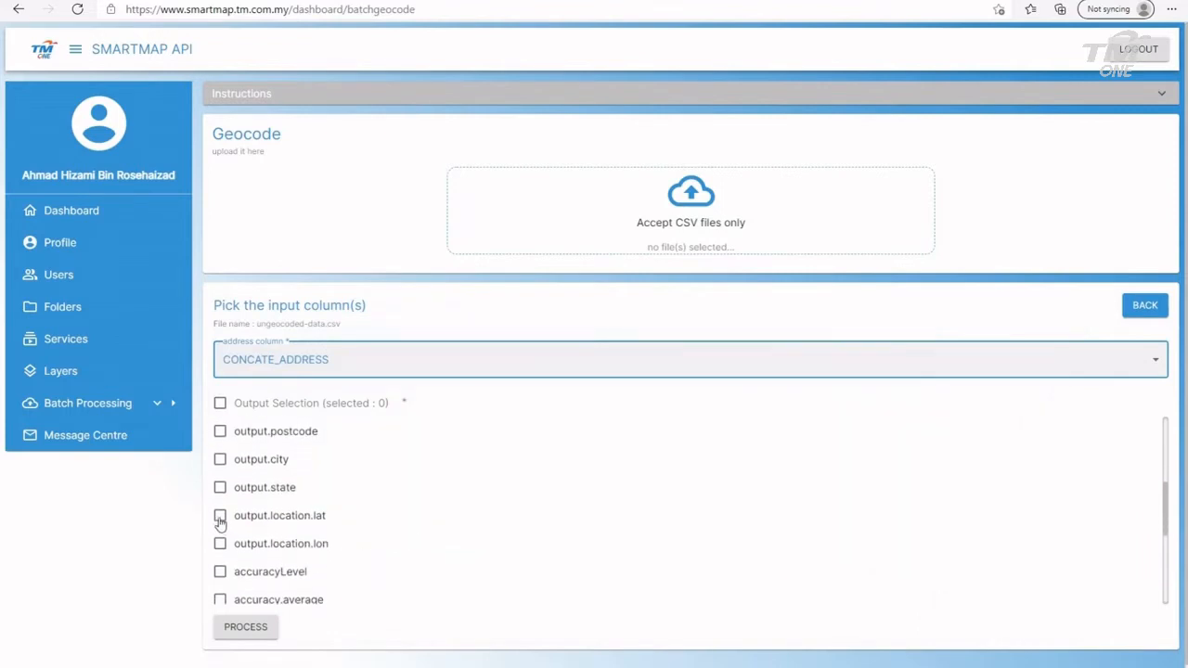
left_click(220, 515)
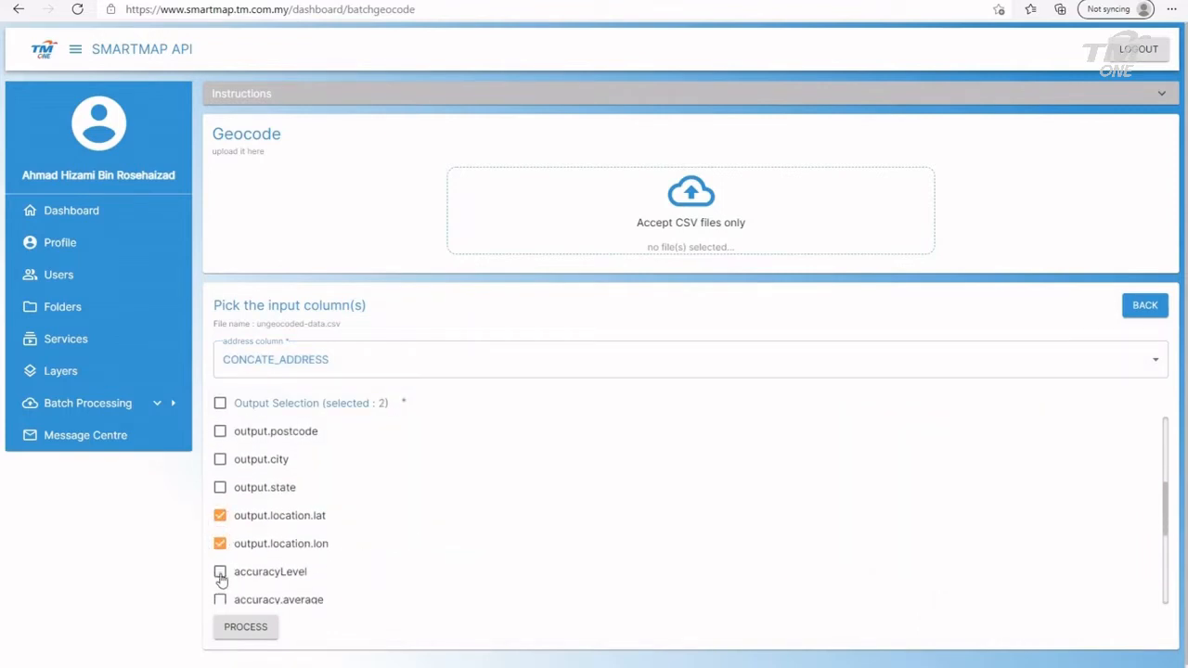
left_click(220, 571)
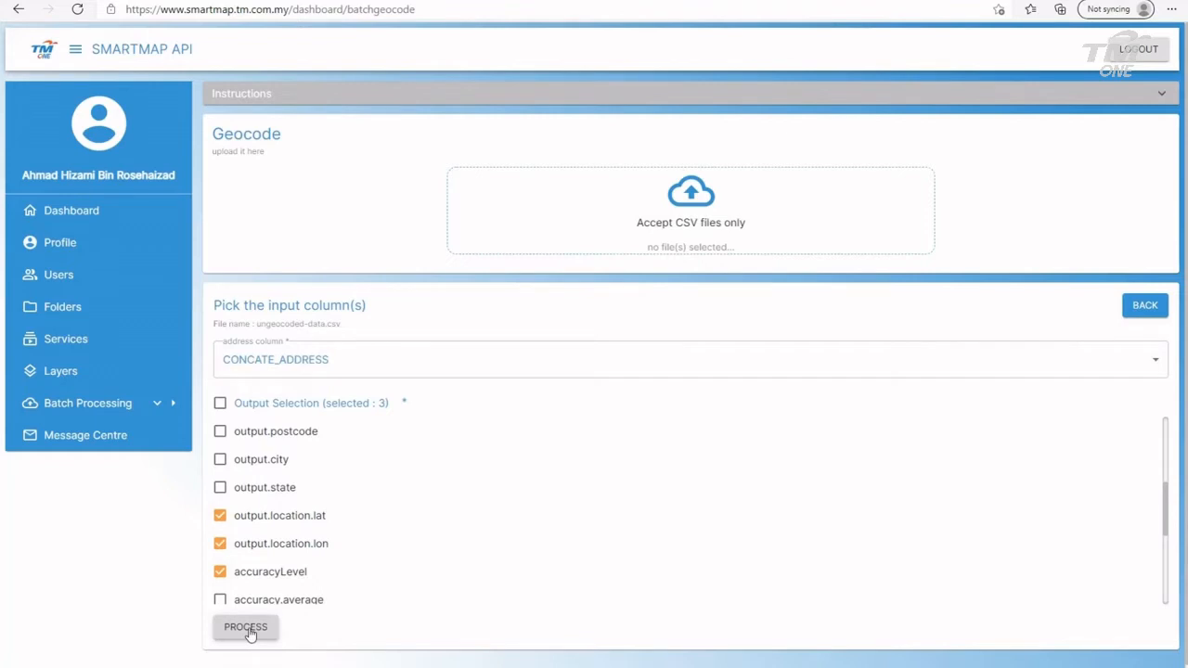
left_click(245, 627)
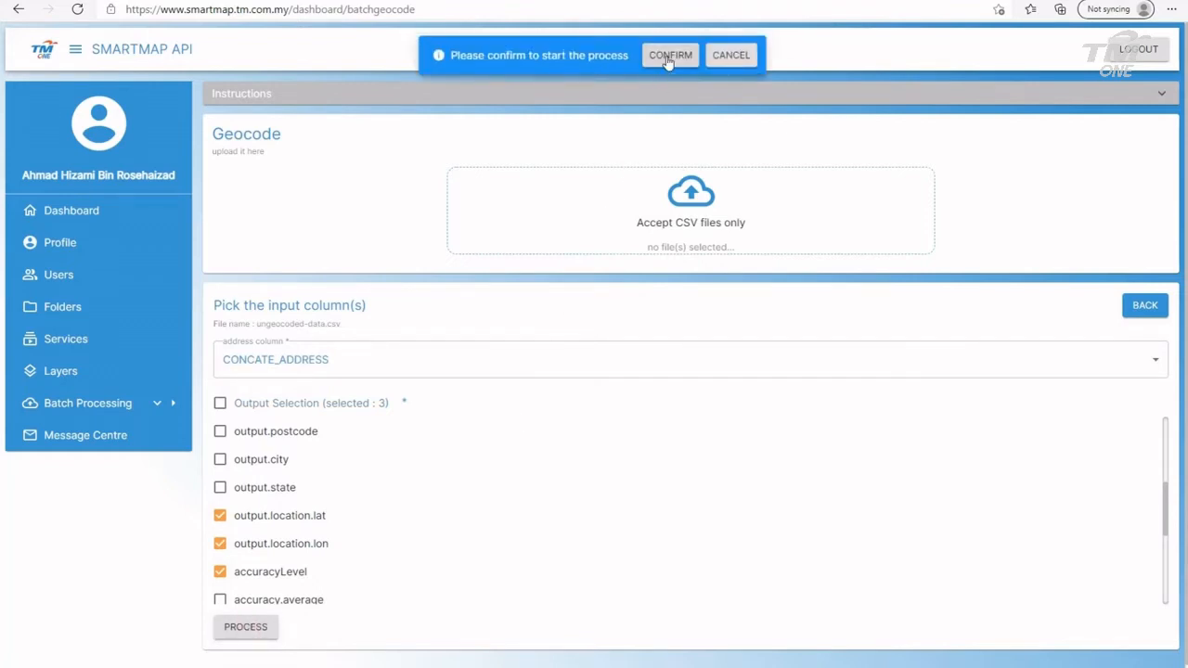
left_click(670, 55)
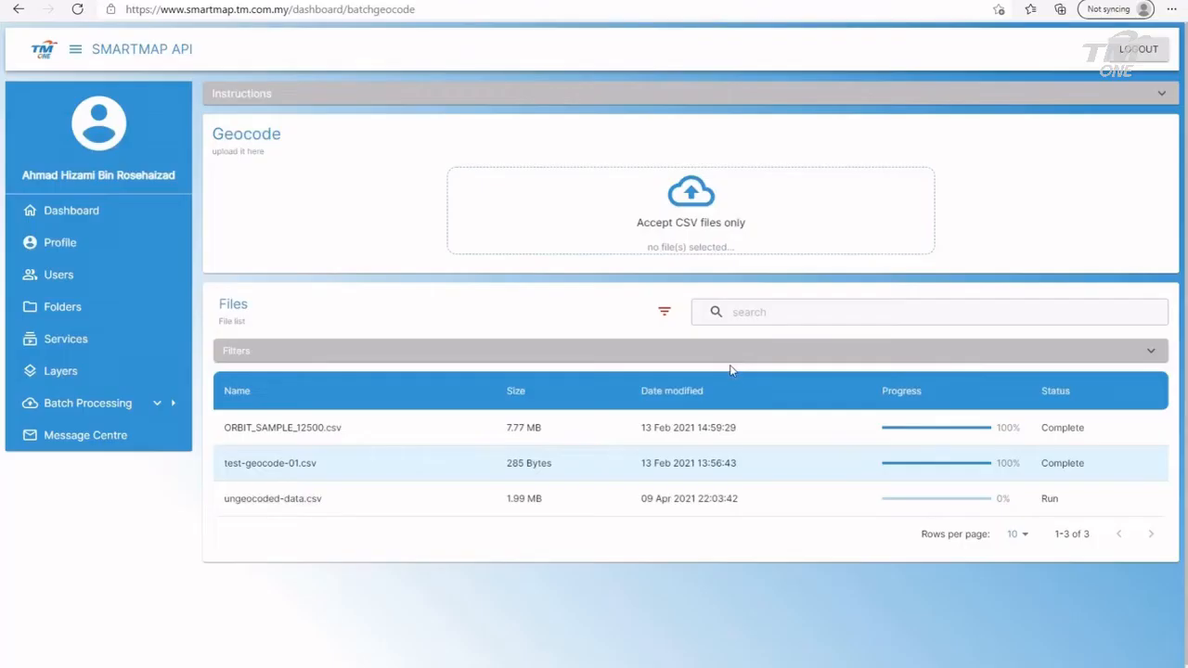
Wait for the ungeocoded-data.csv job to reach 100% Complete
left_click(272, 498)
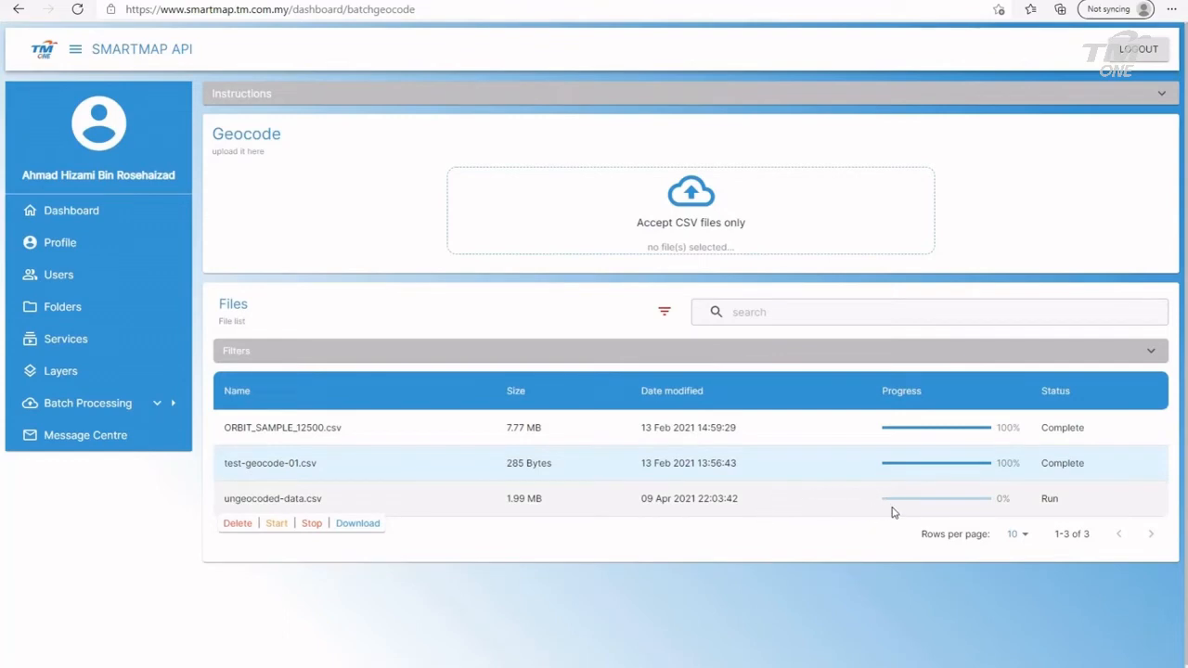
mouse_move(870, 507)
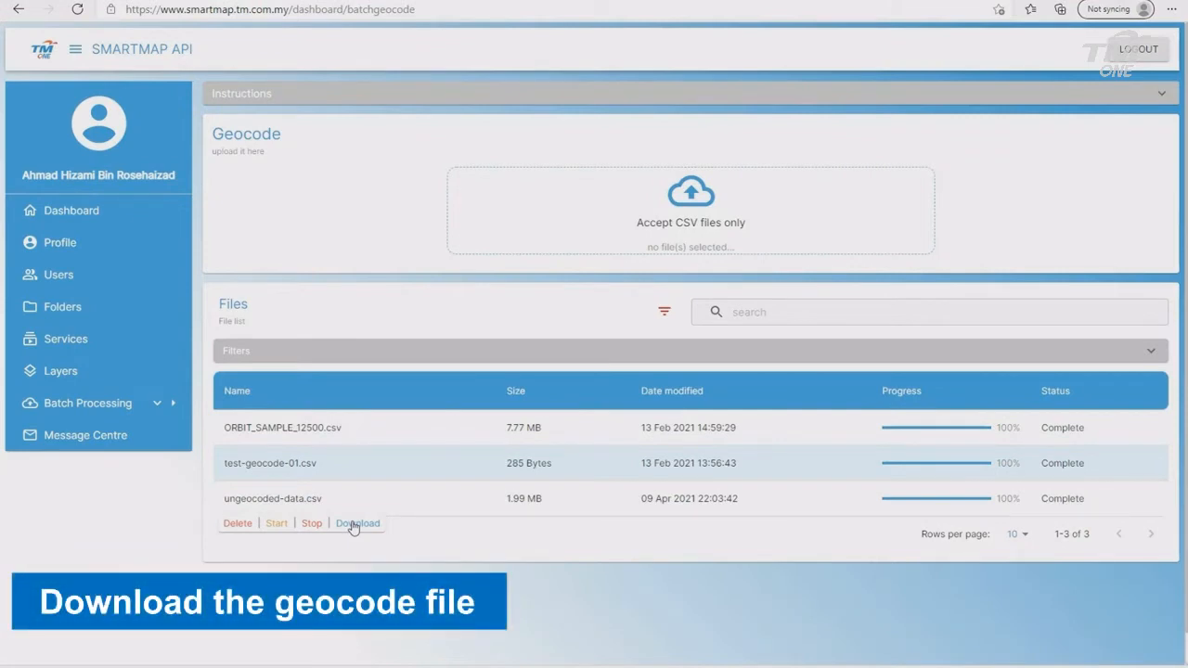
Download the geocoded ungeocoded-data.csv result via its file link
left_click(358, 523)
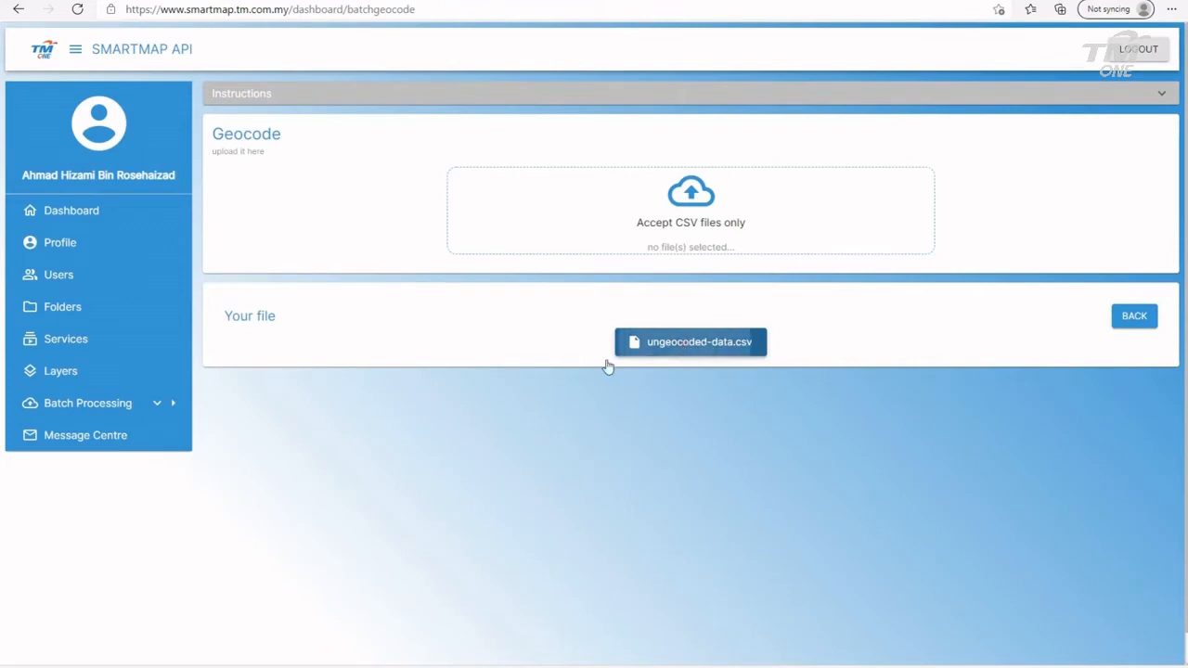
mouse_move(188, 554)
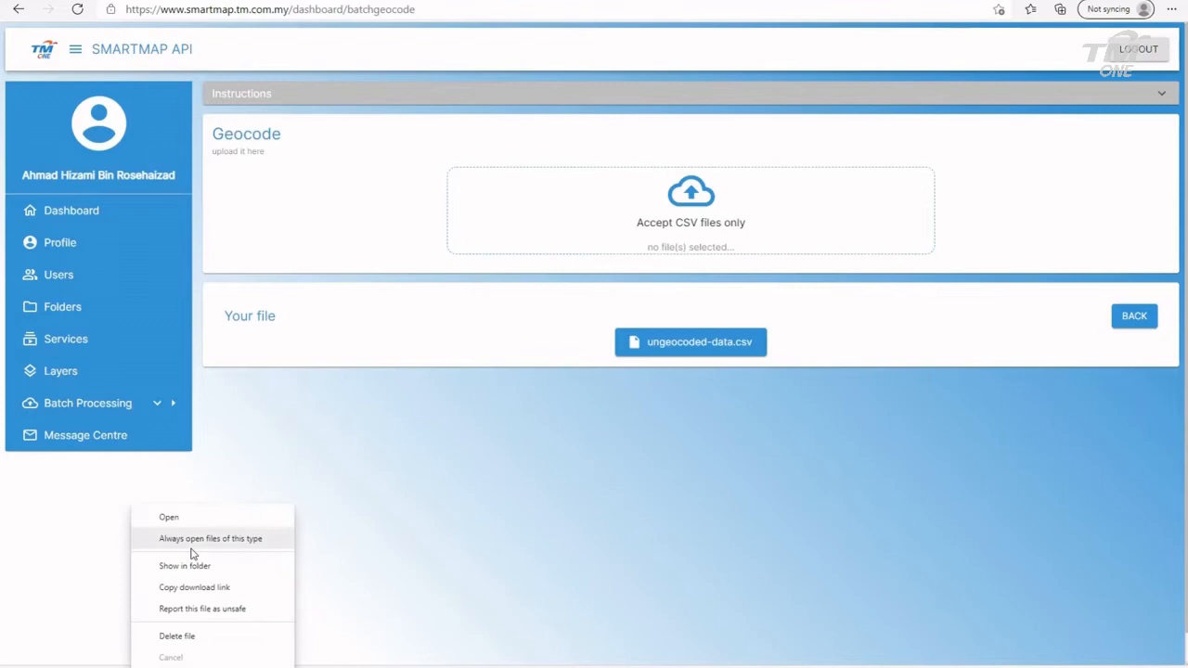
left_click(184, 565)
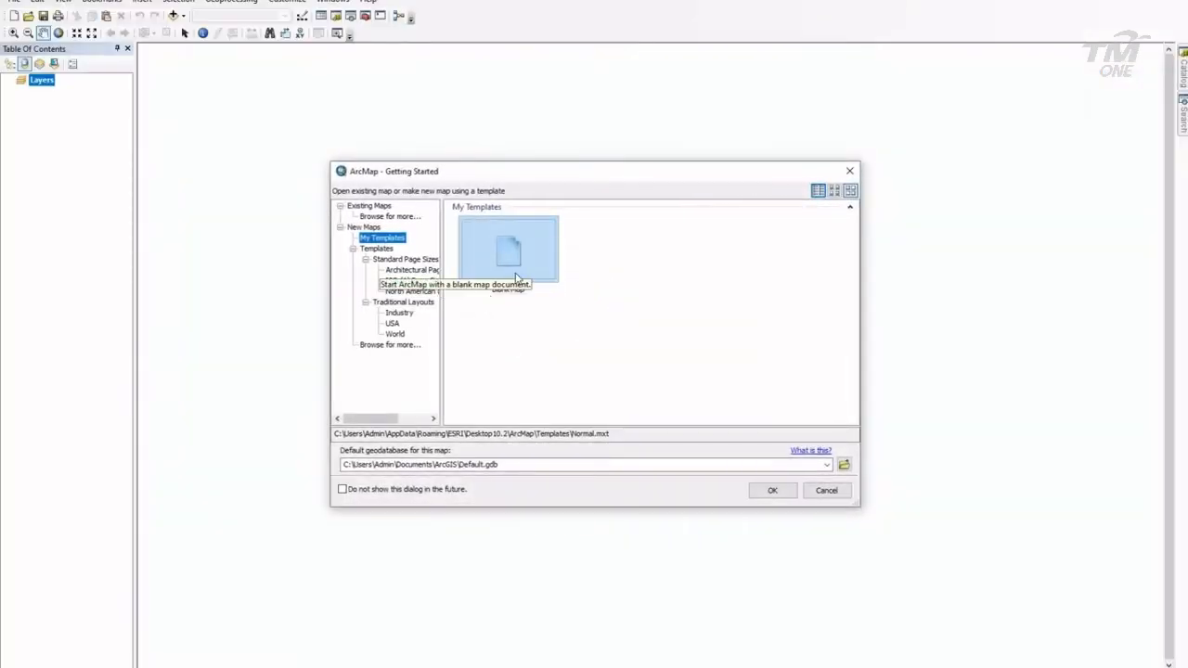
Start a Blank Map document and bring up data-loading options for Layers
left_click(772, 490)
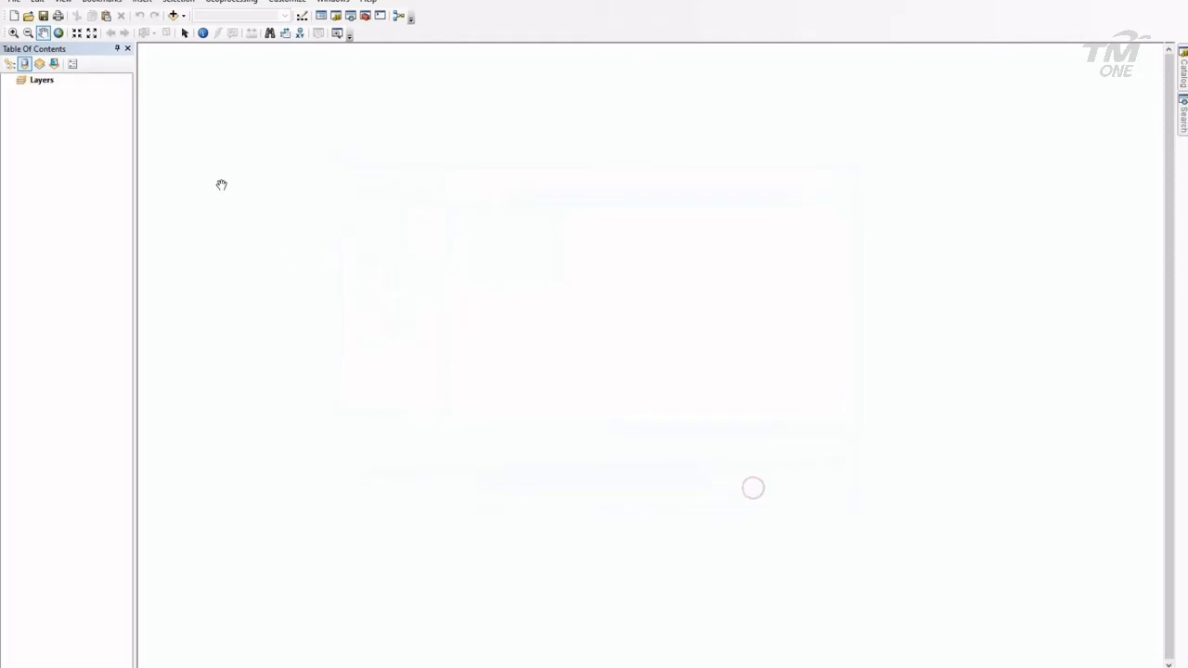
right_click(42, 79)
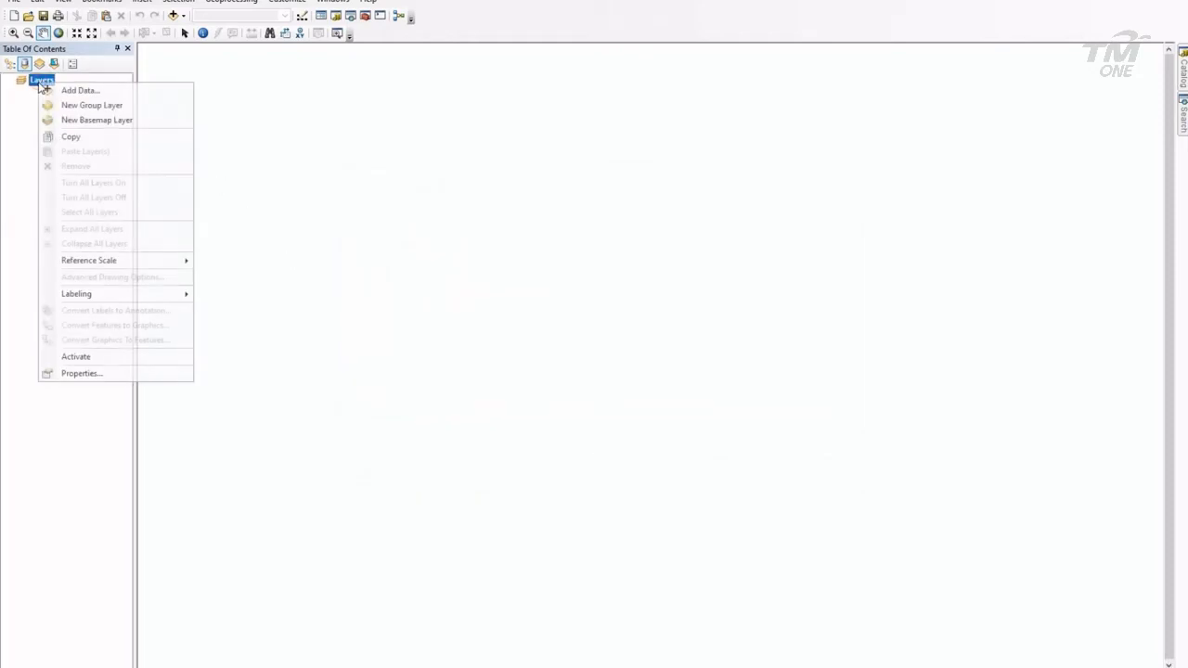
left_click(80, 90)
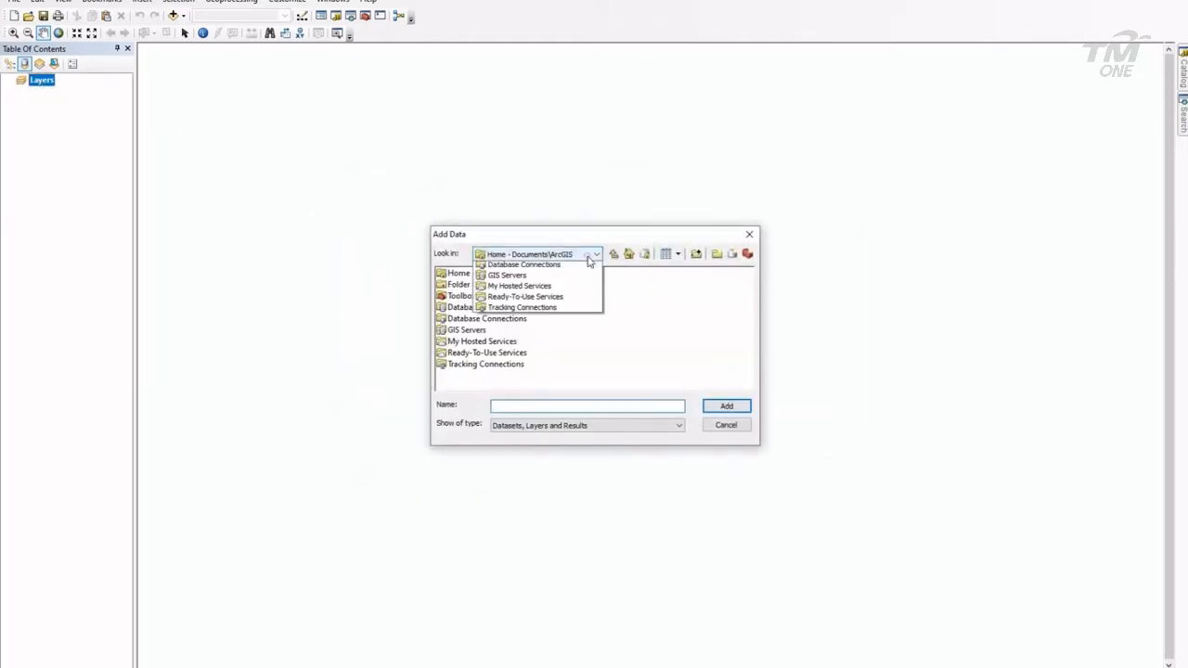
Add geocoded-data.csv from the Documents folder to the map
left_click(459, 273)
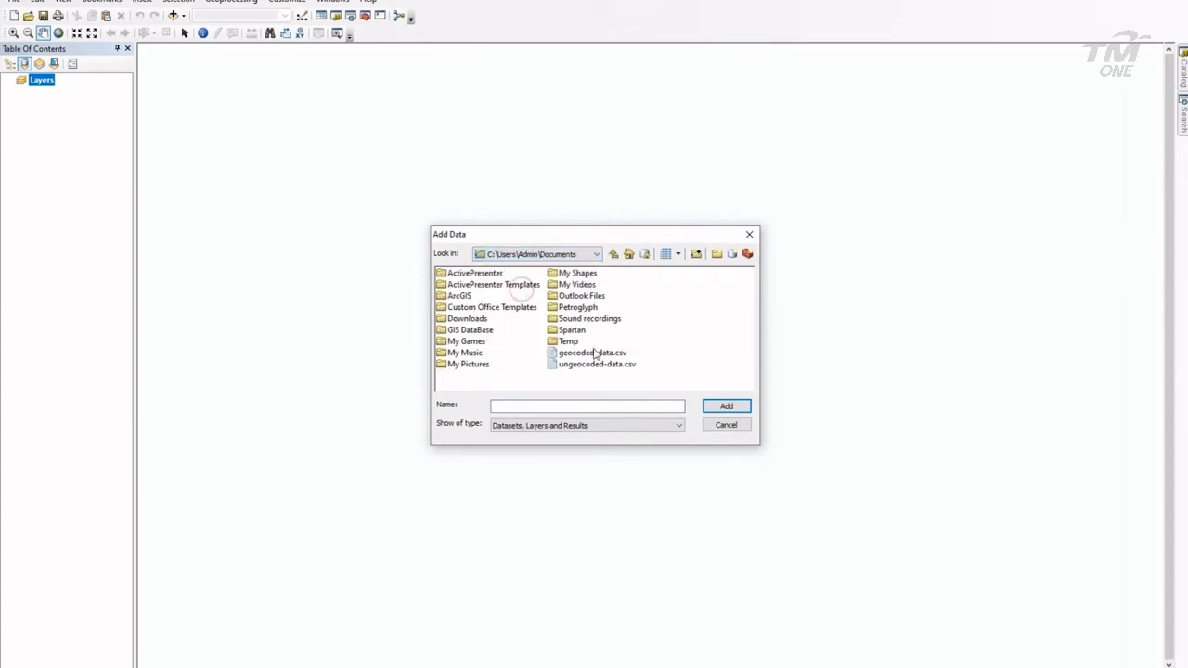
left_click(592, 352)
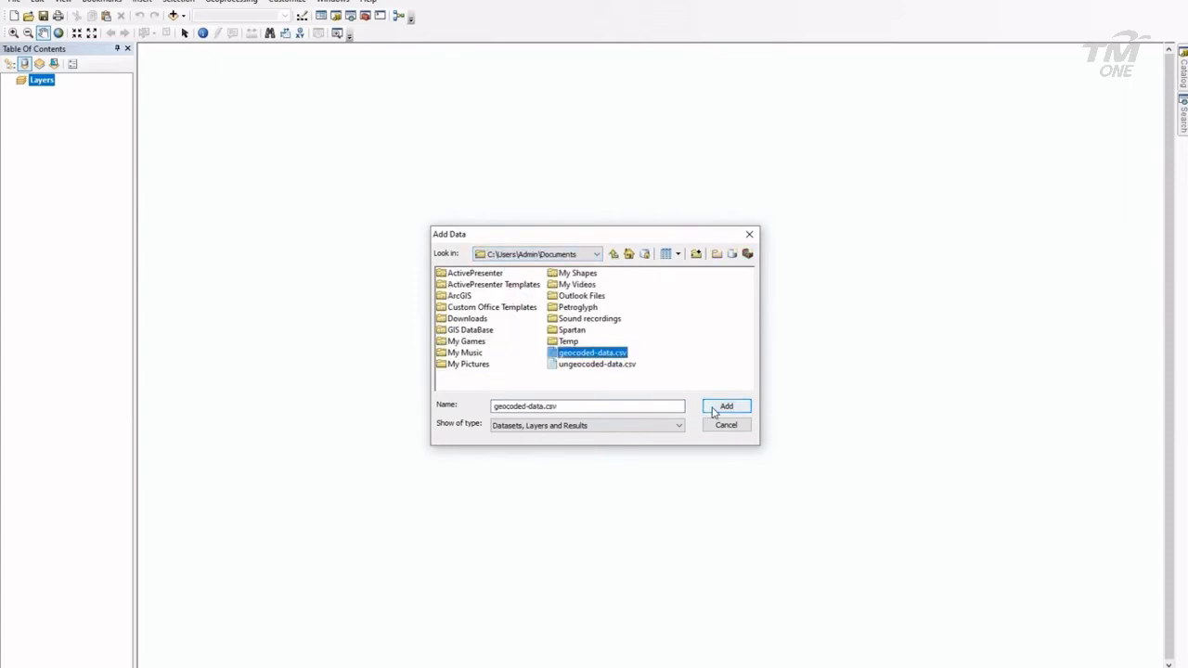
left_click(725, 407)
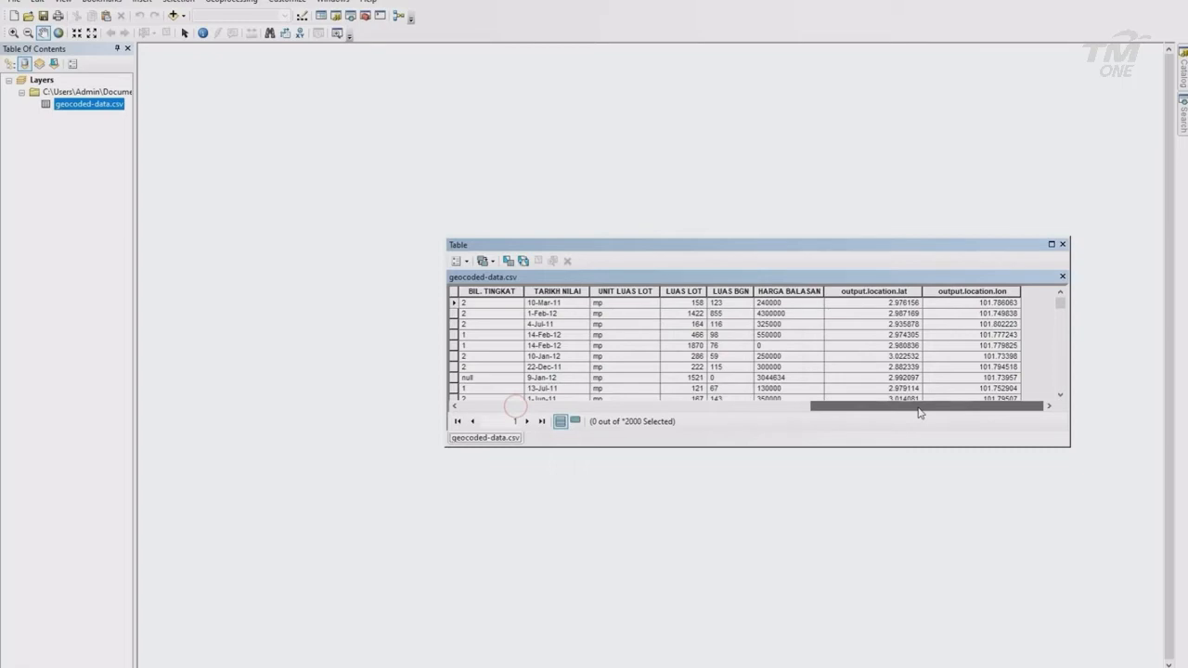
Display geocoded-data.csv as XY data with lon/lat fields and edit its coordinate system
right_click(88, 103)
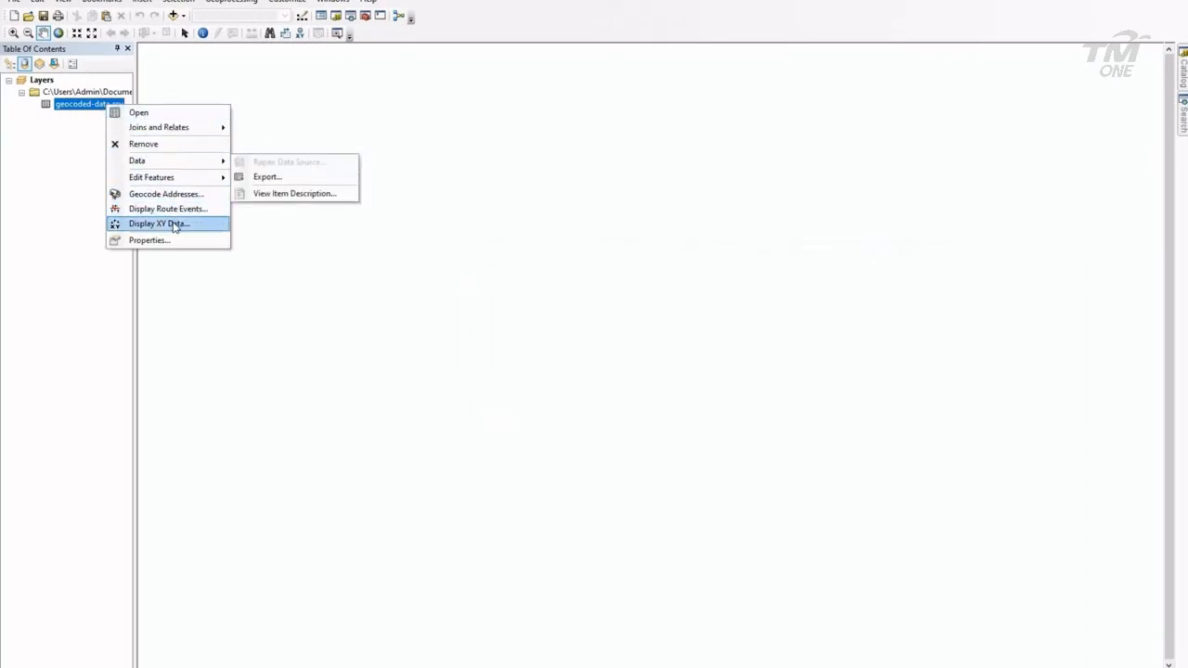
mouse_move(158, 223)
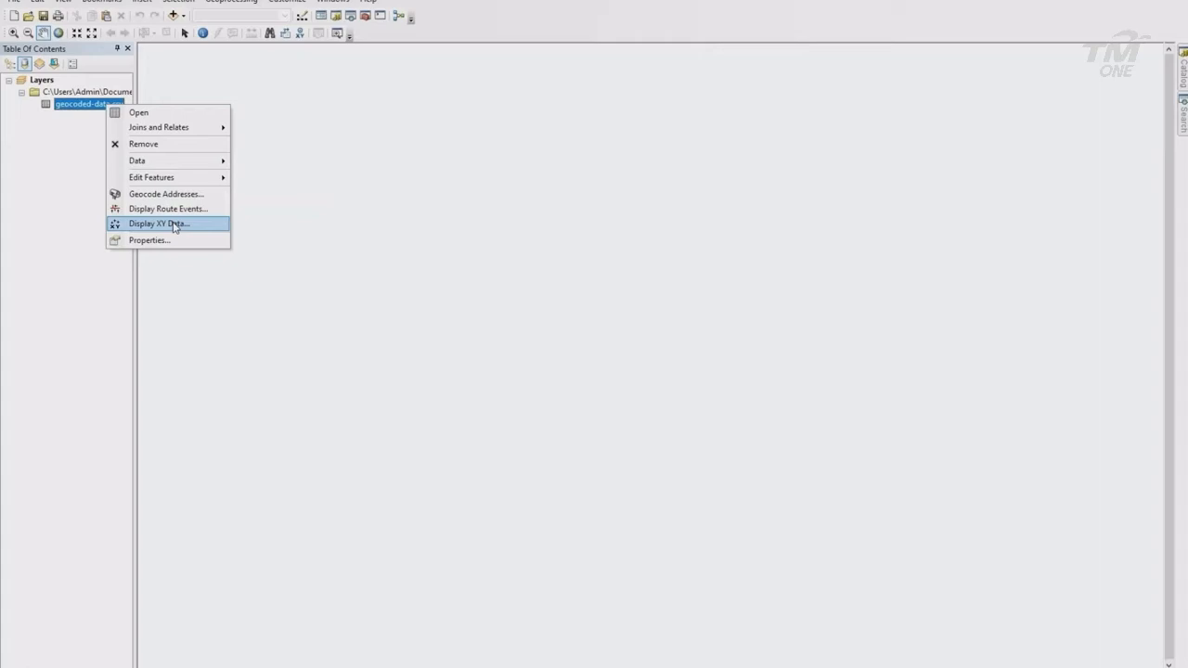
left_click(159, 223)
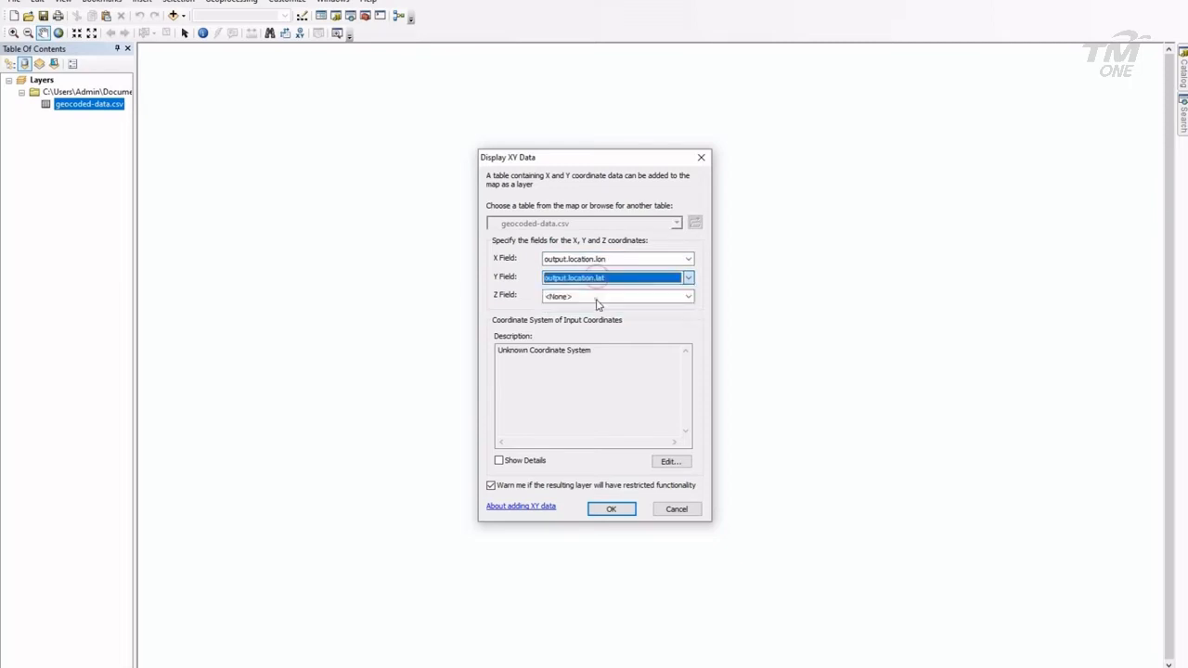
left_click(670, 461)
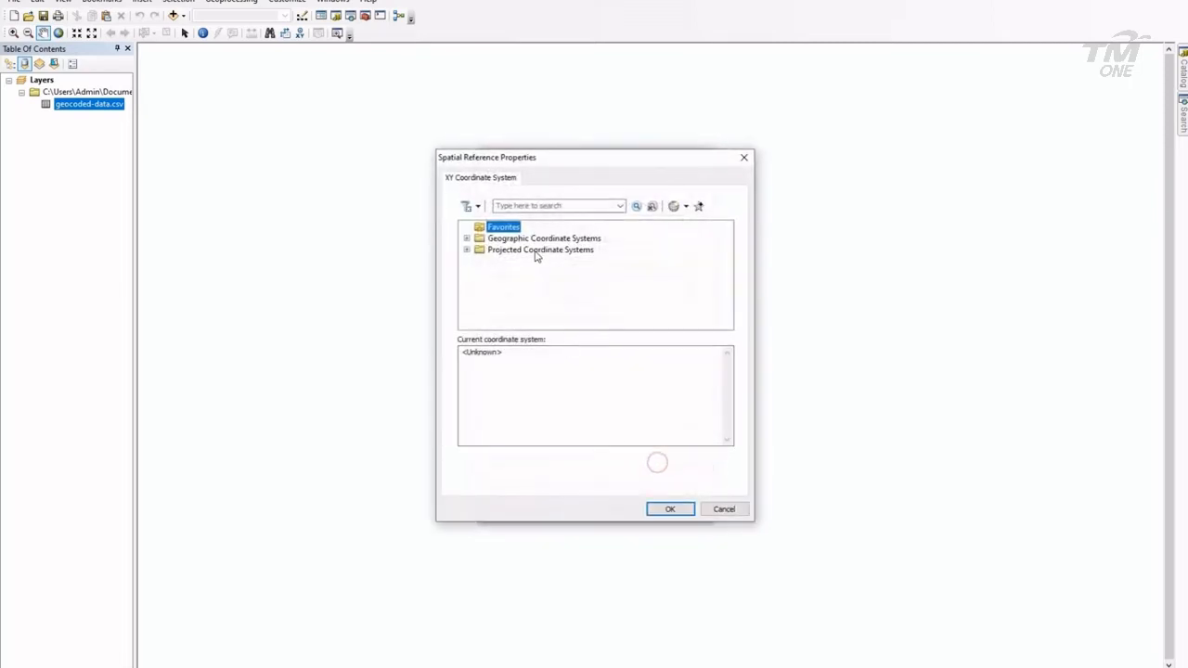
Apply WGS 1984 (code 4326) and create the Events point layer, accepting the Object-ID warning
type("4")
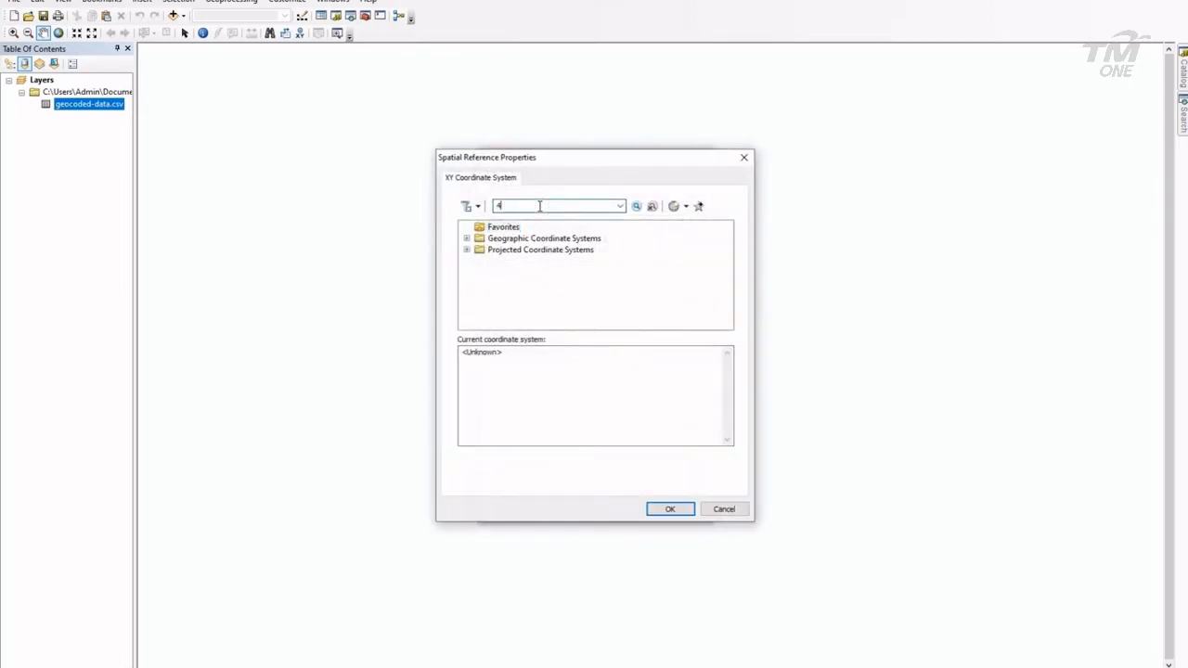
type("326")
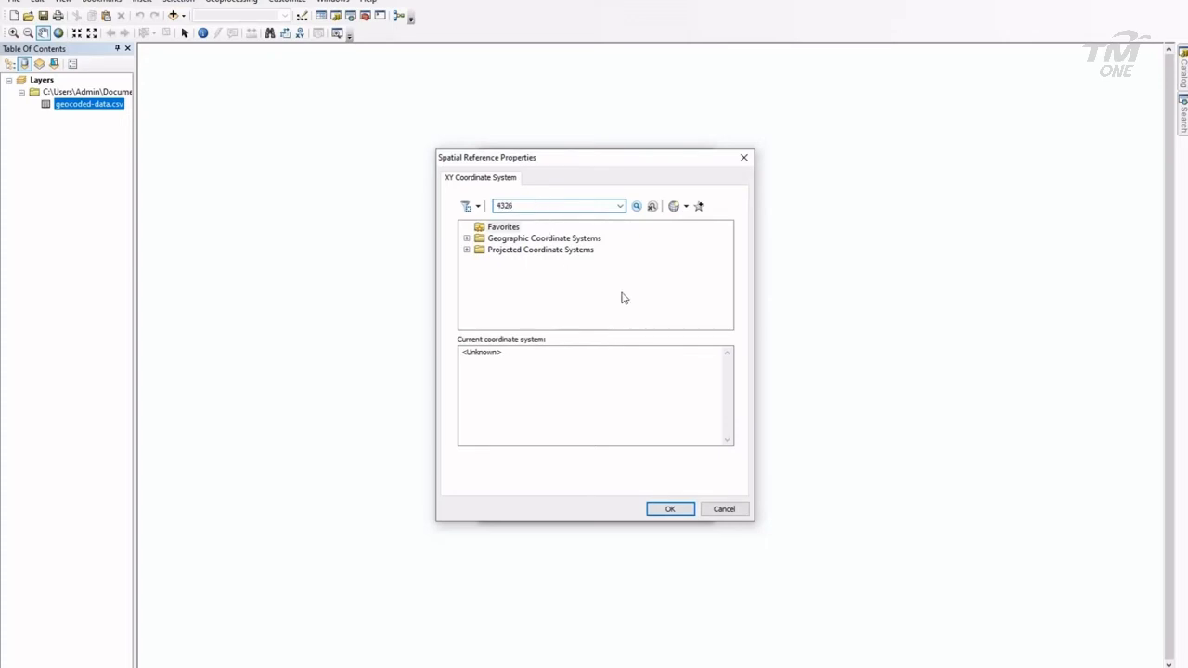
left_click(636, 205)
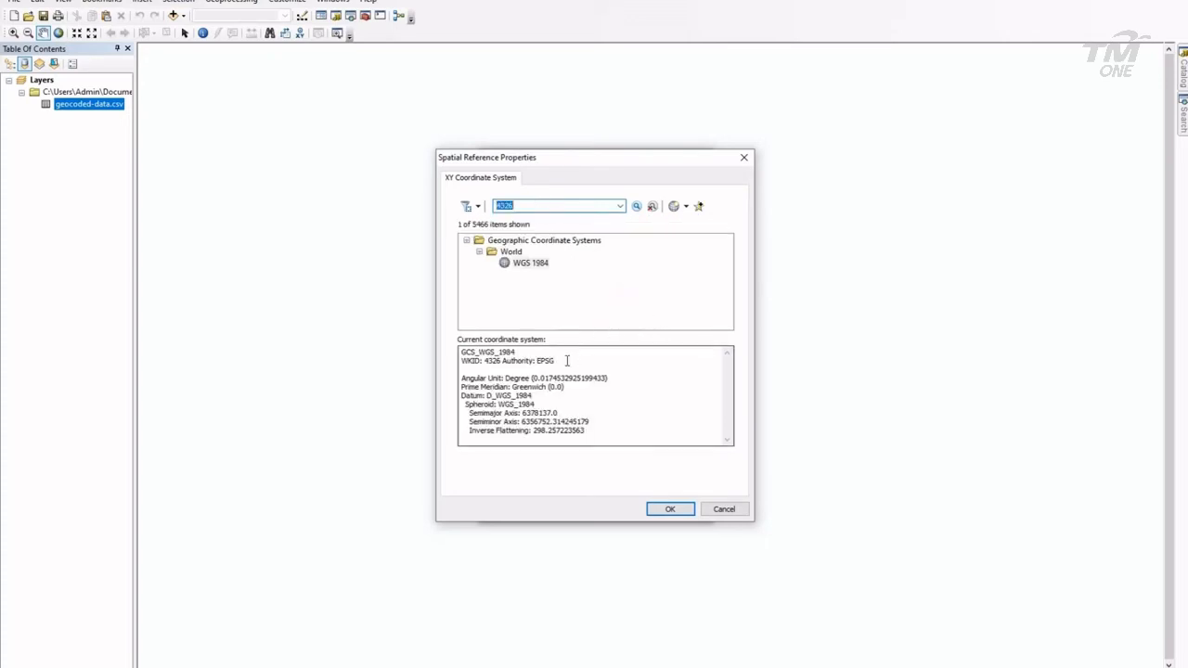
mouse_move(524, 275)
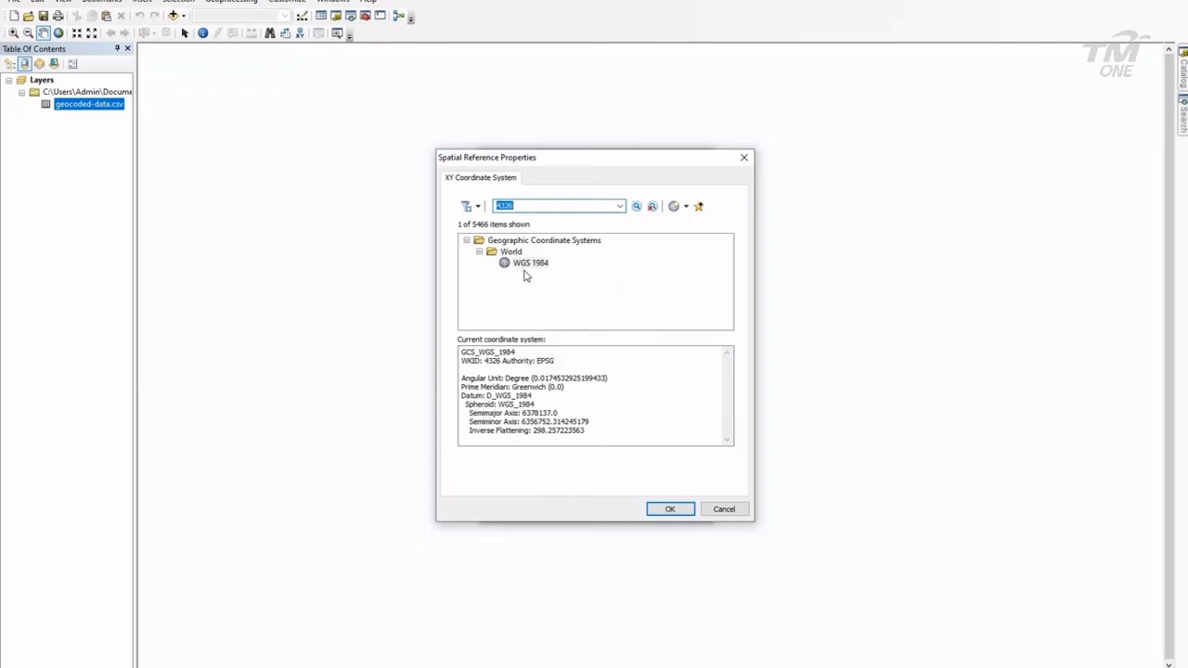
left_click(669, 509)
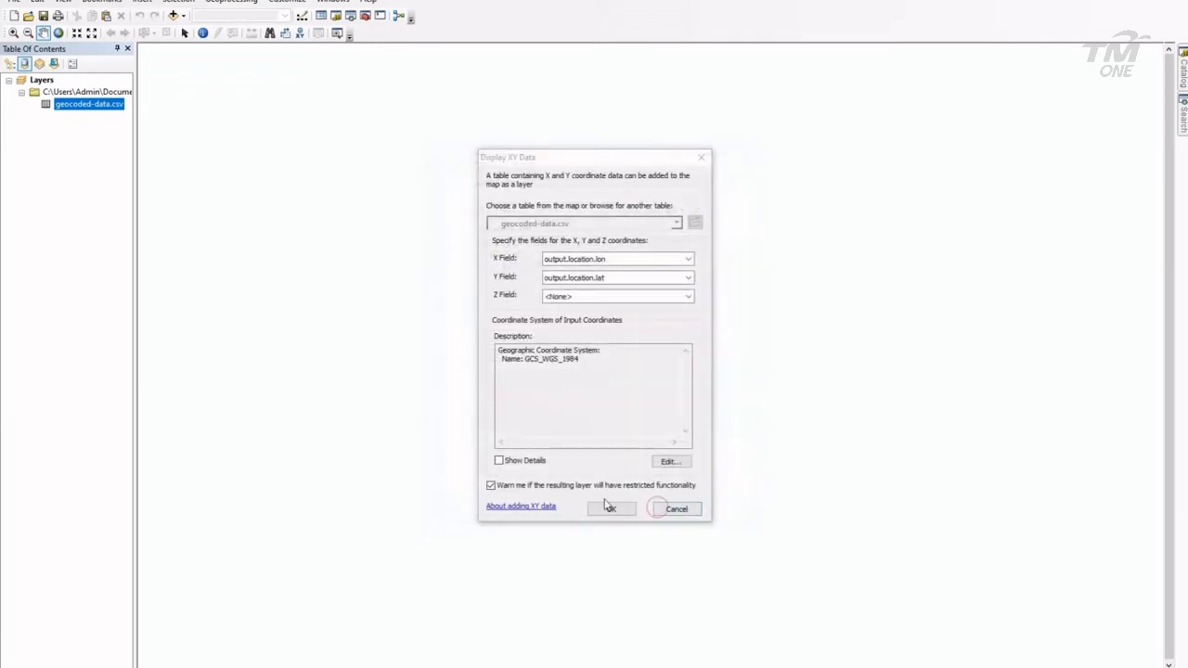
left_click(610, 508)
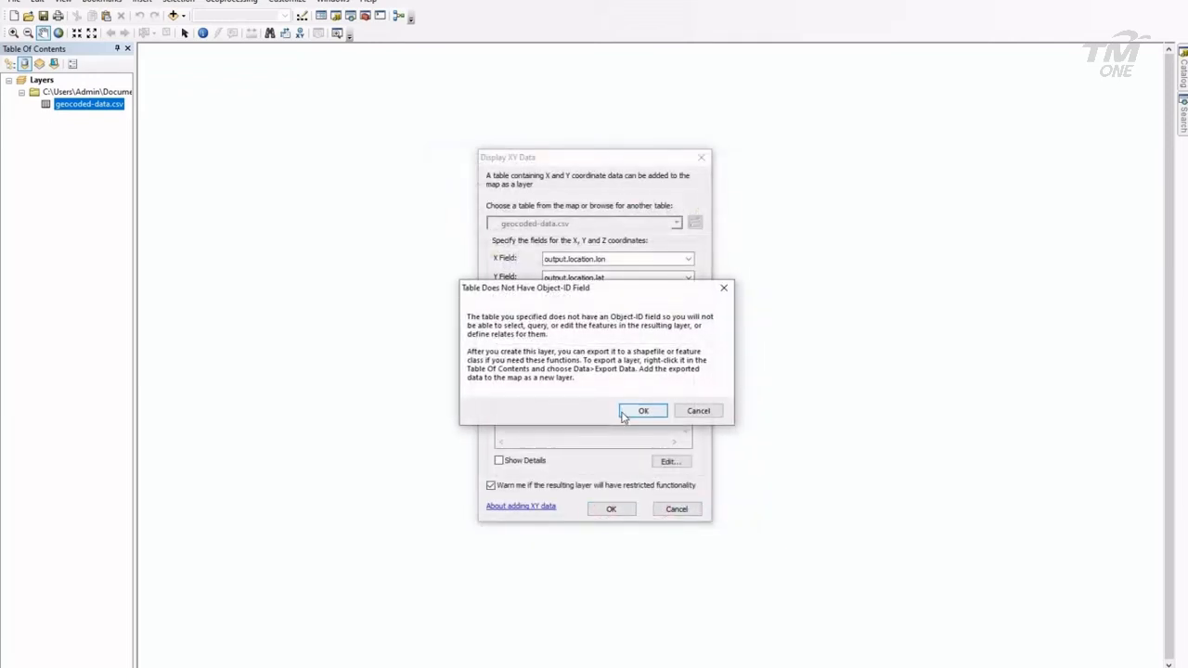
left_click(642, 410)
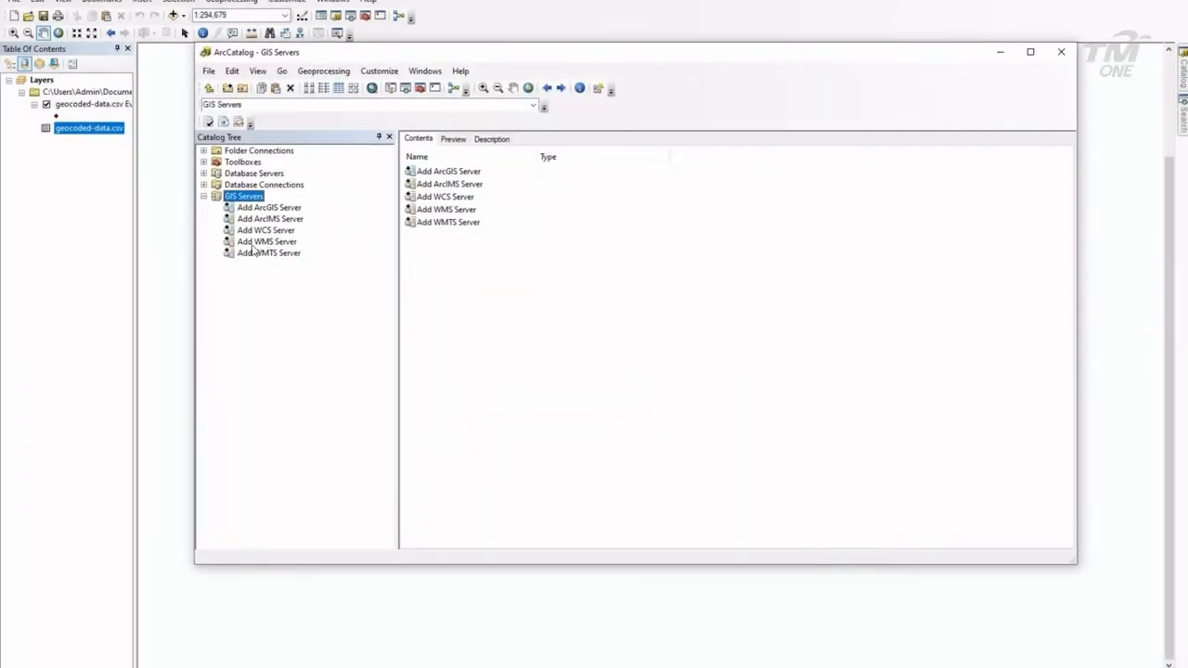
double_click(266, 241)
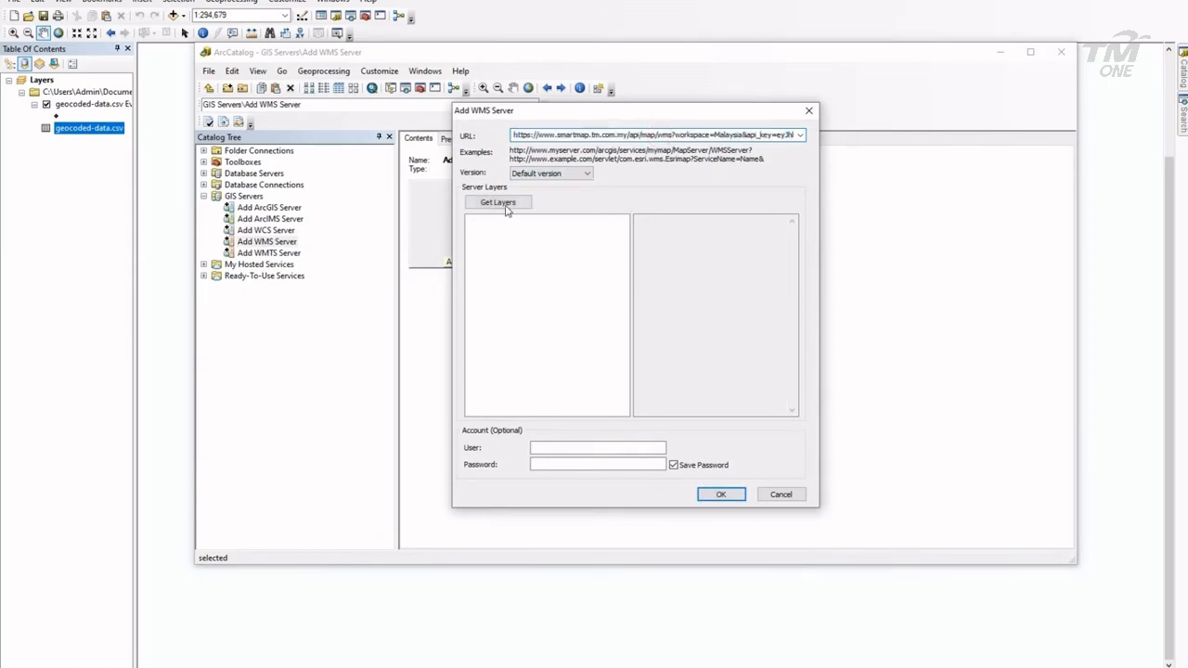
left_click(498, 203)
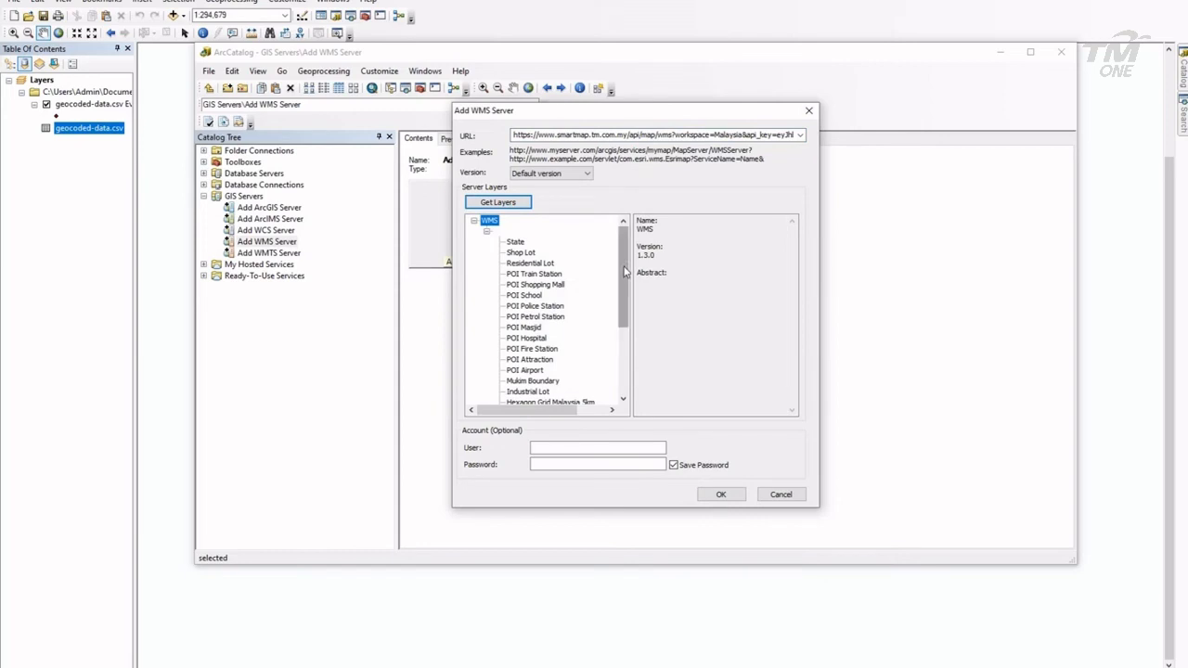
scroll("down", 3)
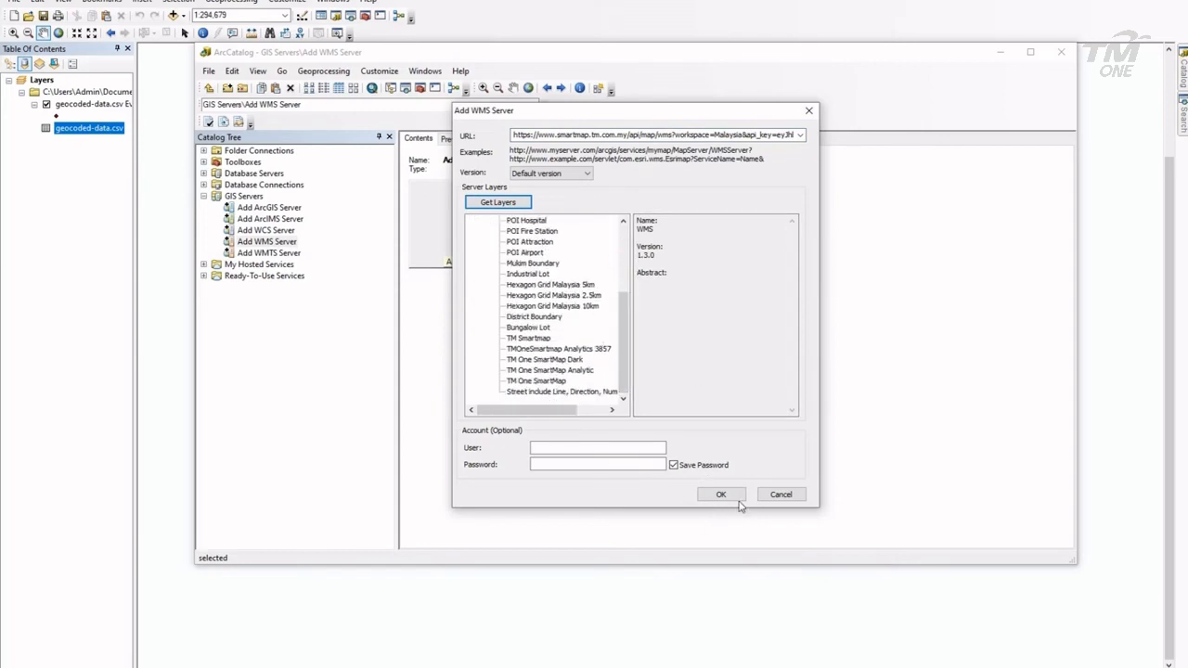
left_click(721, 494)
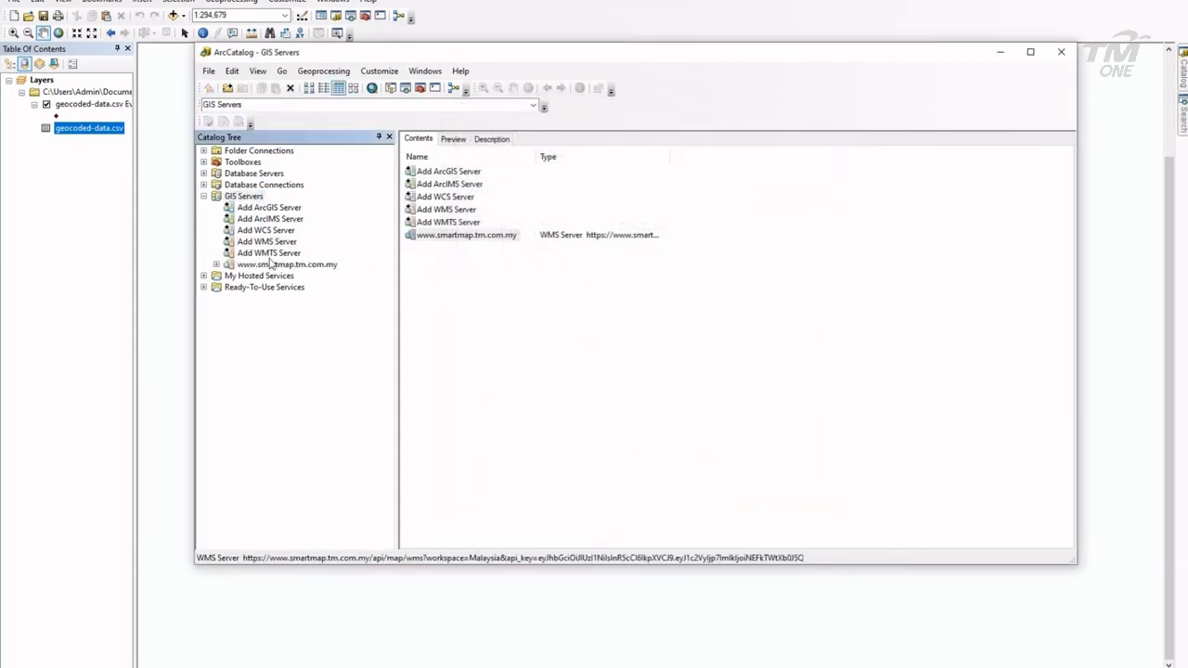
left_click(244, 196)
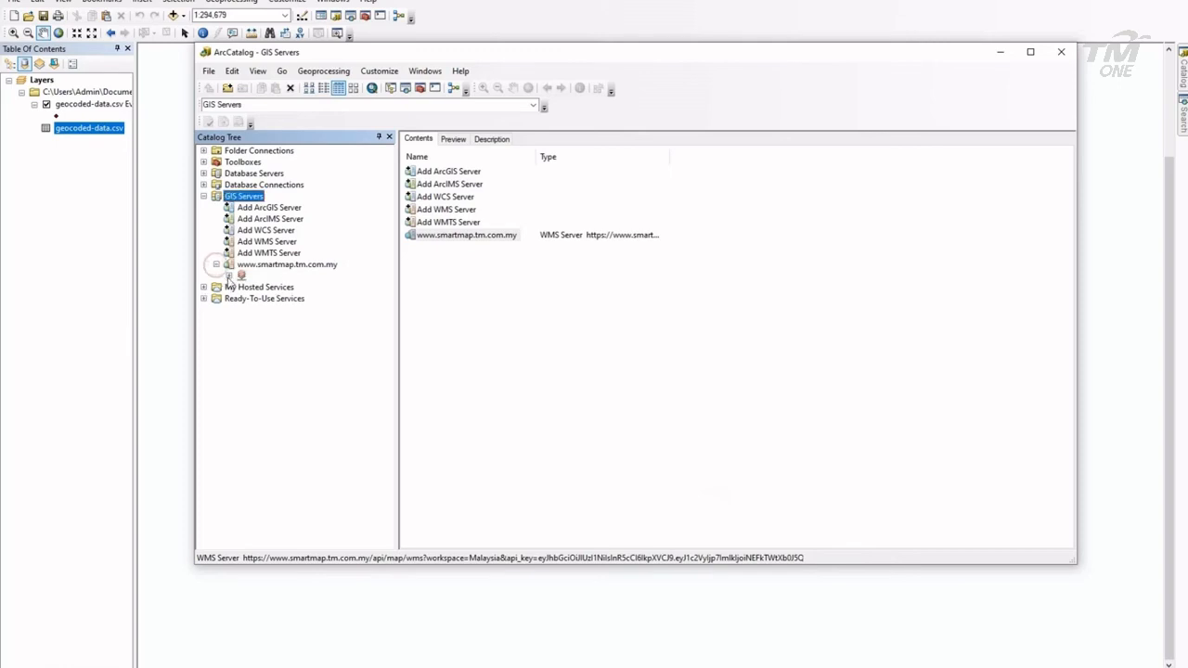
left_click(216, 265)
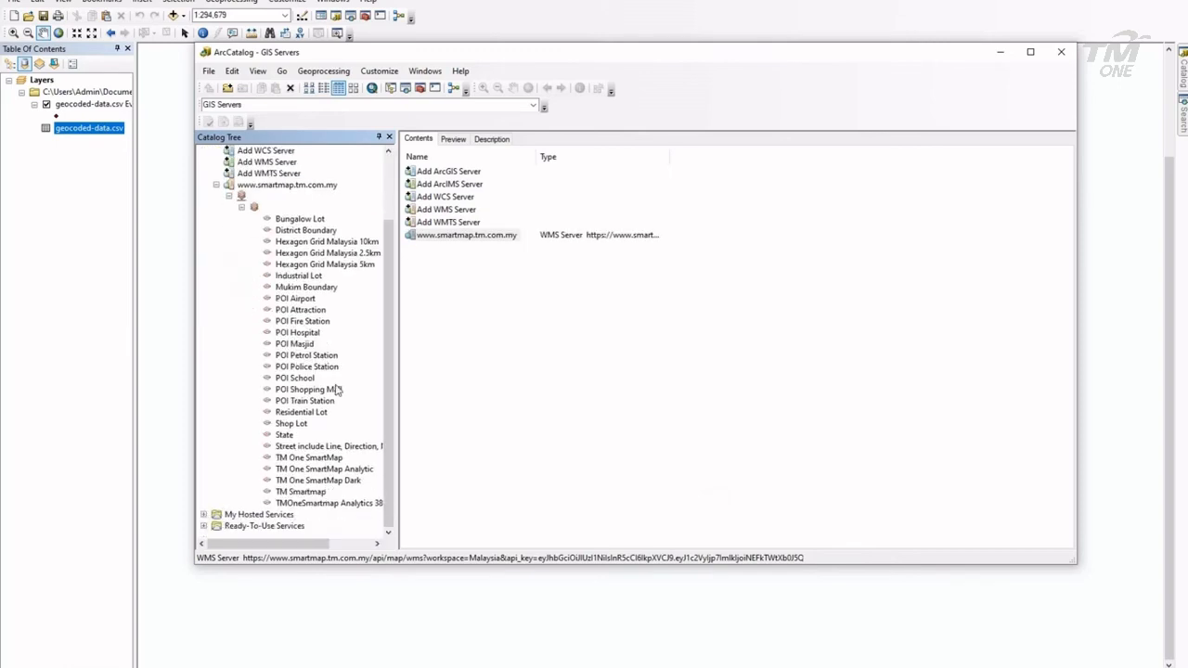
left_click(324, 469)
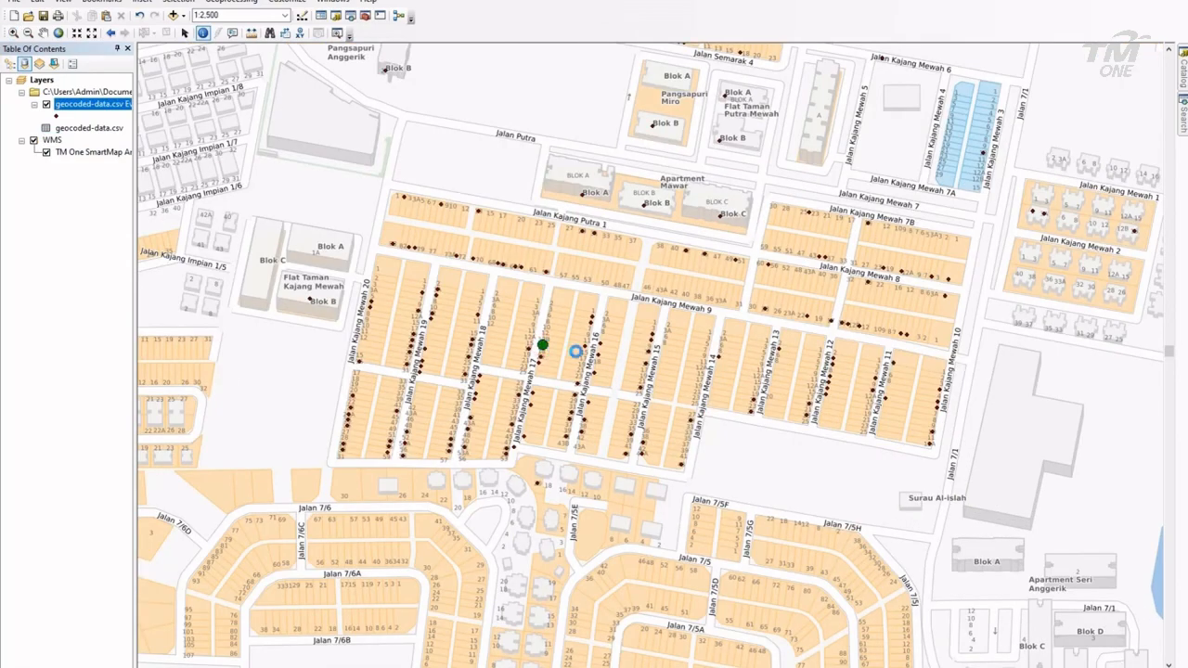
Identify plotted points over the basemap, reading the Jalan Kajang Mewah 14 terraced property's attributes
left_click(543, 346)
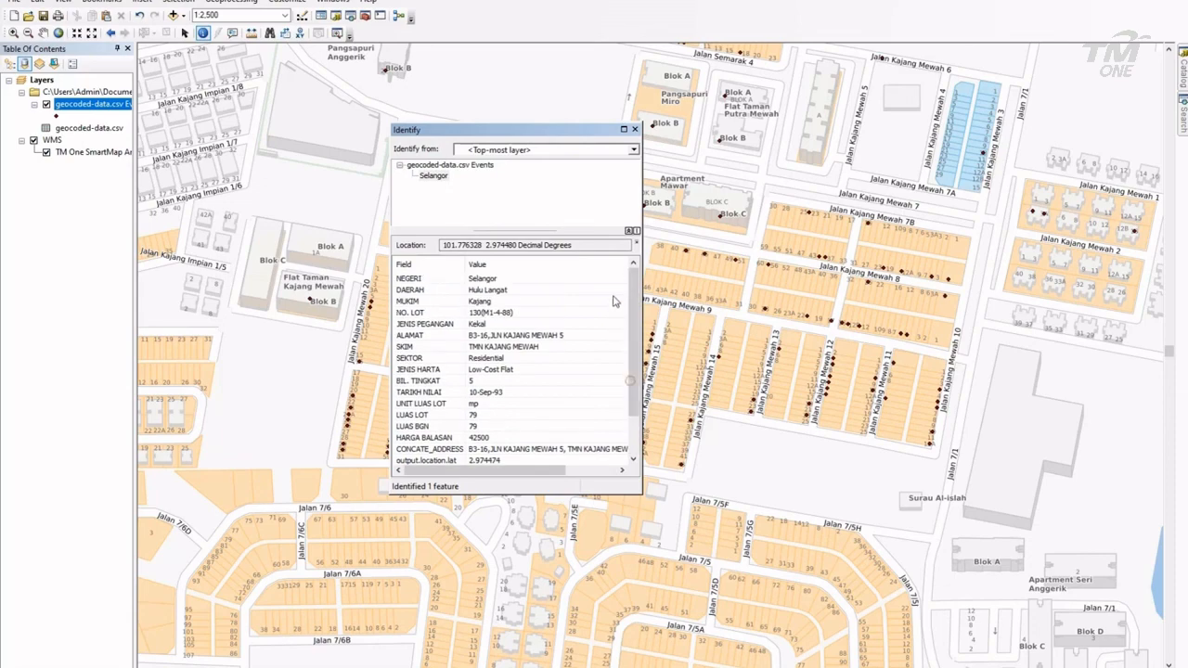
left_click(635, 129)
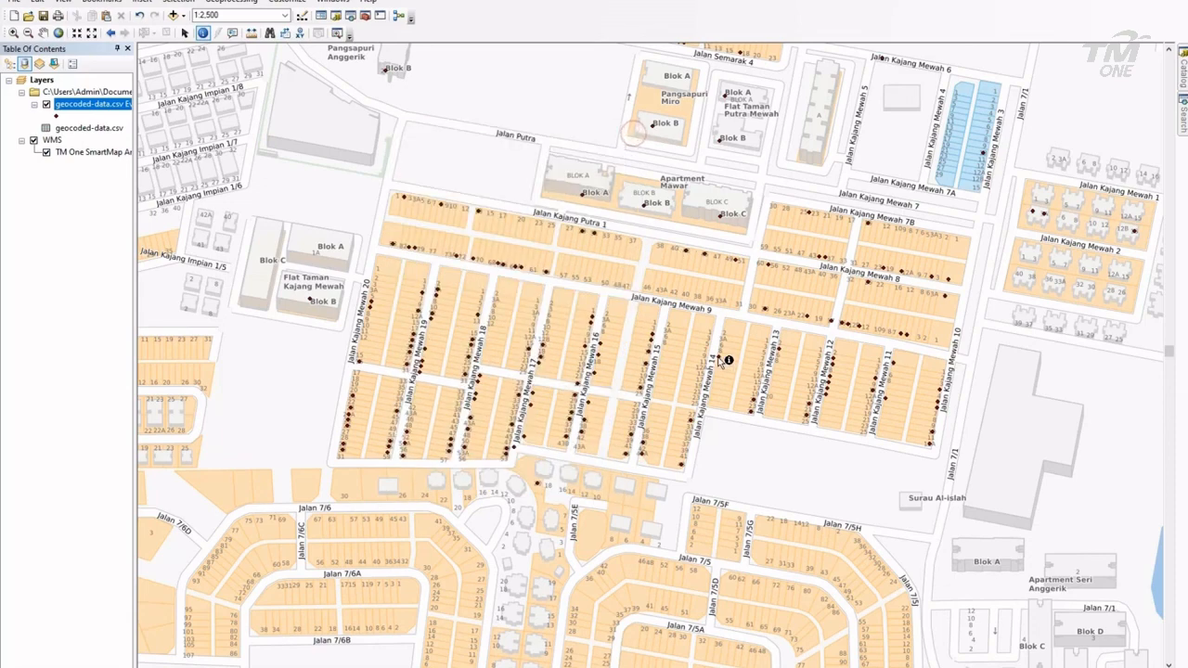
left_click(728, 360)
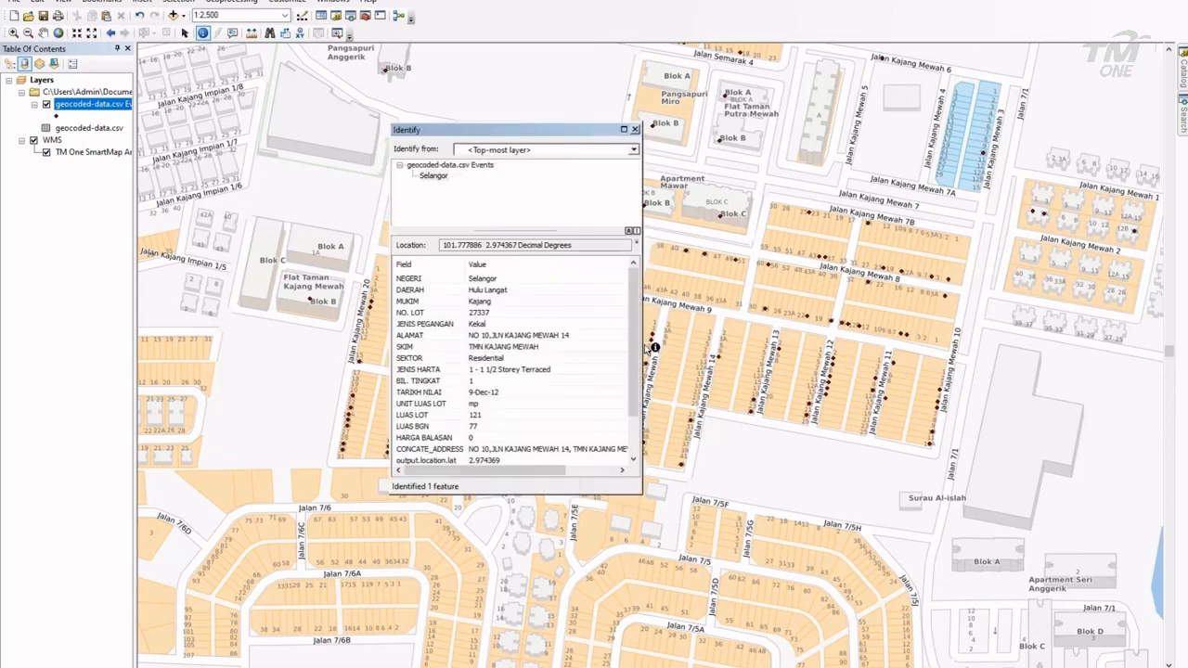